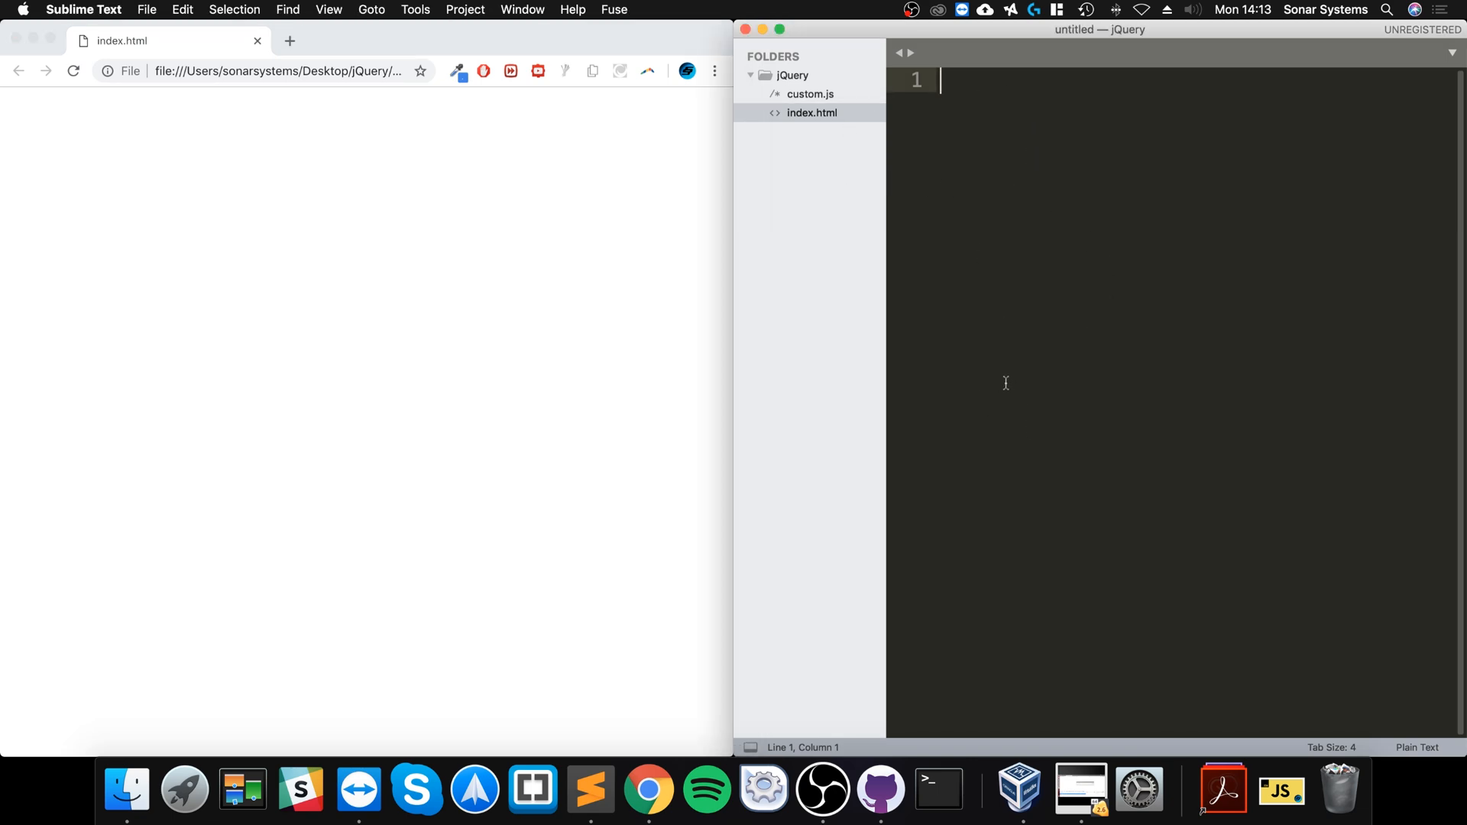
Step: Review custom.js in the sidebar, then open index.html in the editor
{"action": "left_click", "coordinate": [810, 94]}
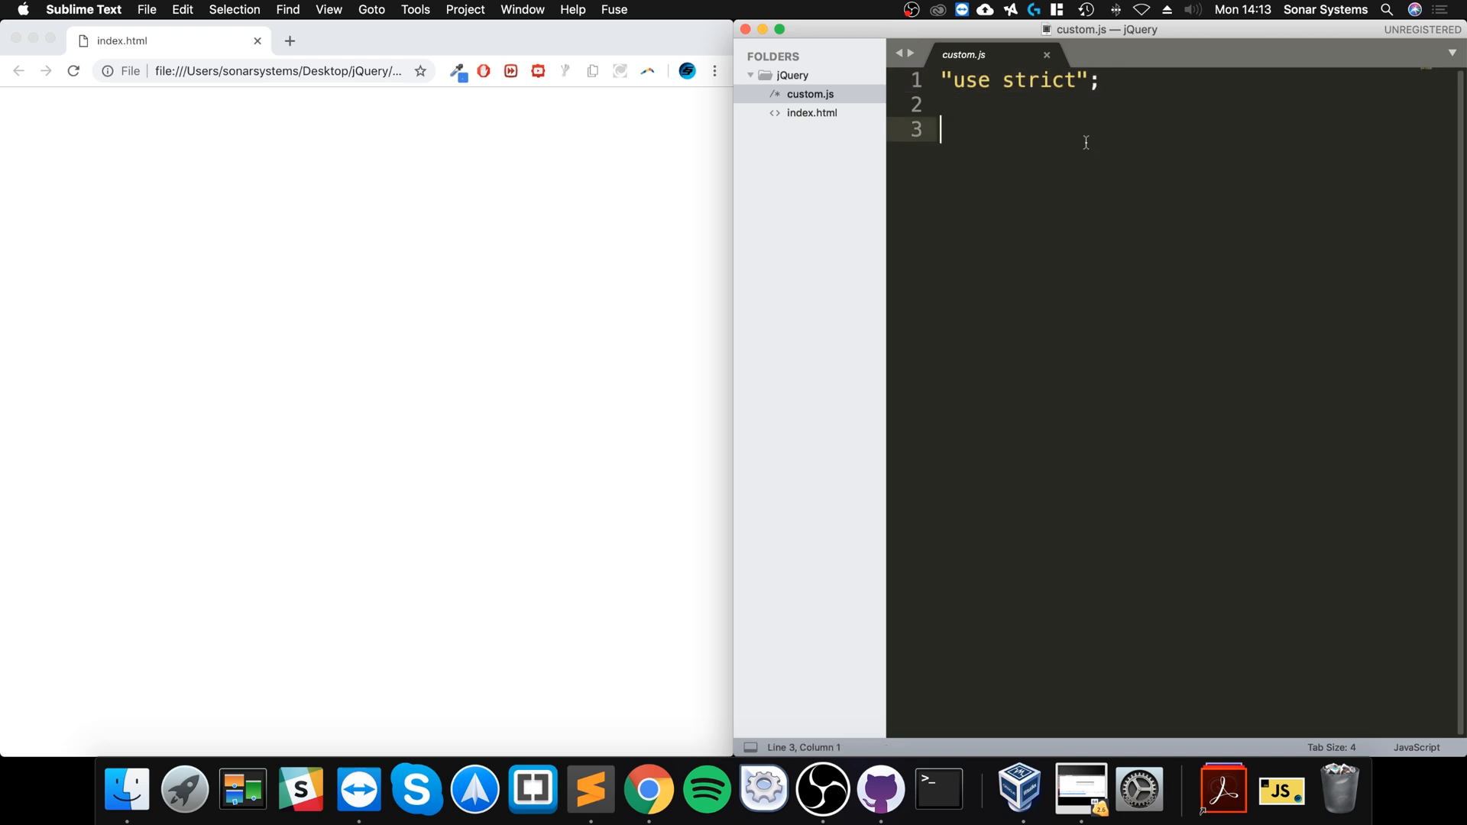
{"action": "mouse_move", "coordinate": [813, 112]}
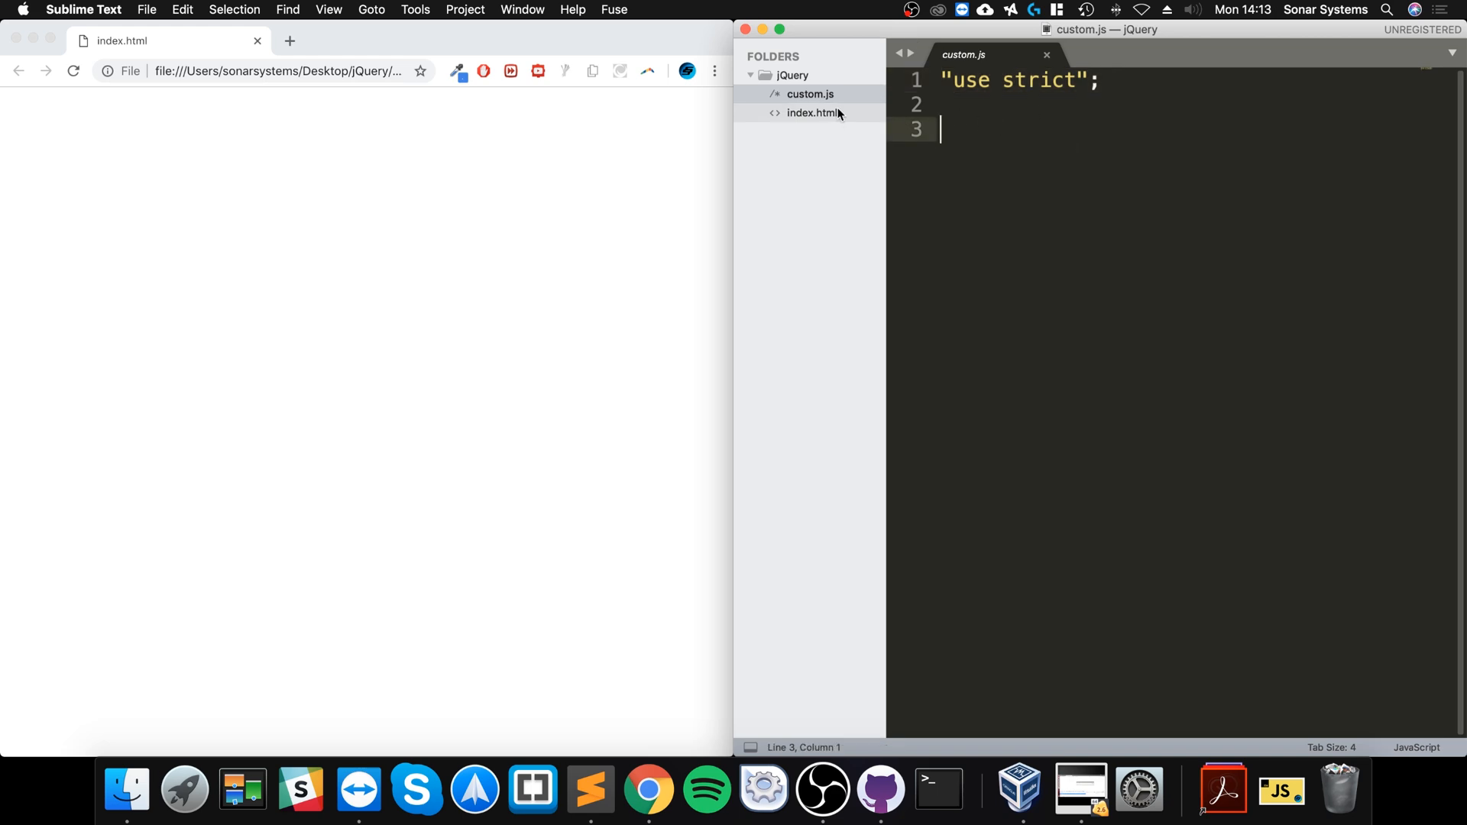
{"action": "left_click", "coordinate": [812, 112]}
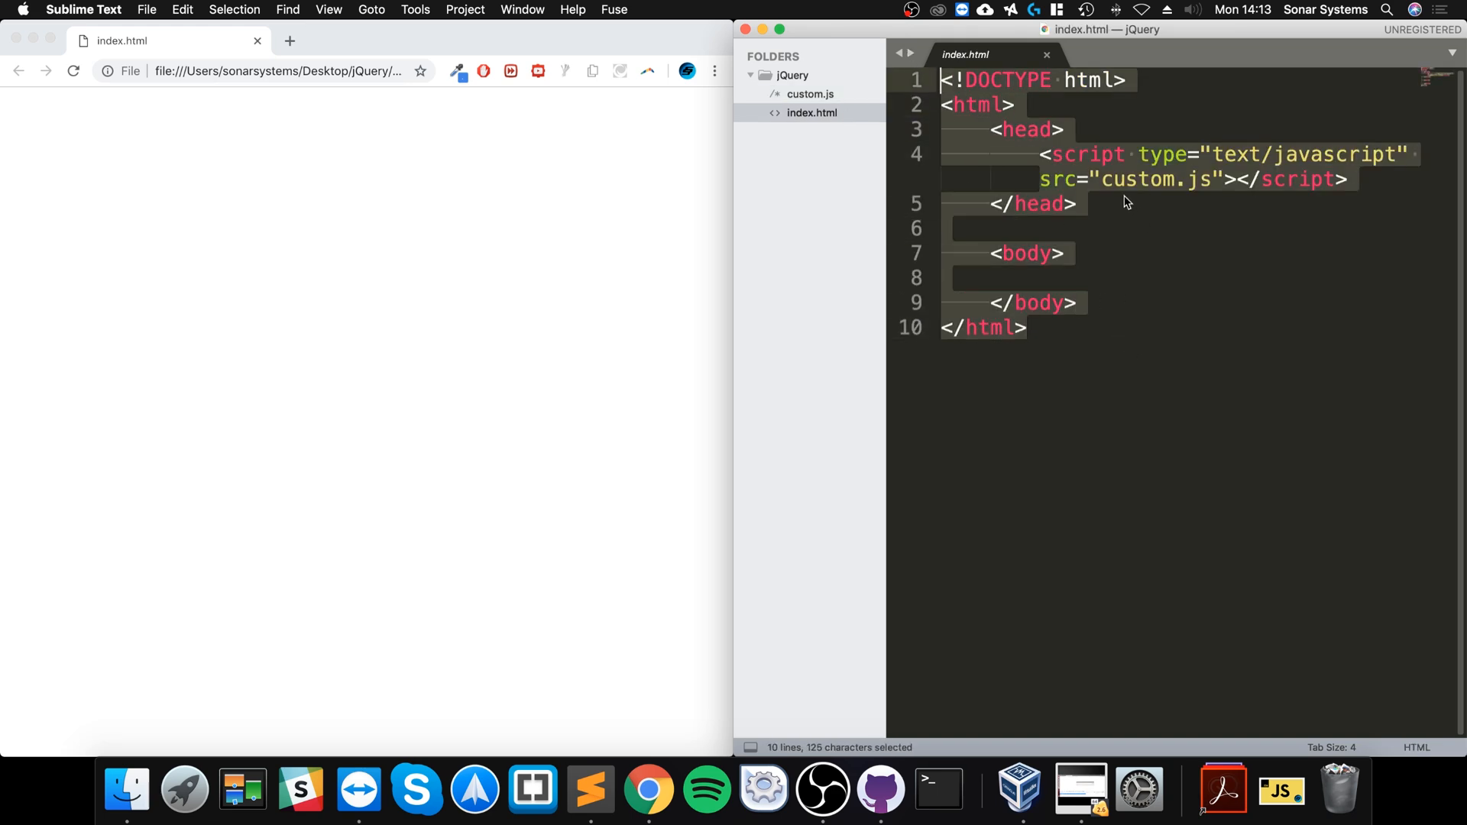
{"action": "left_click", "coordinate": [939, 276]}
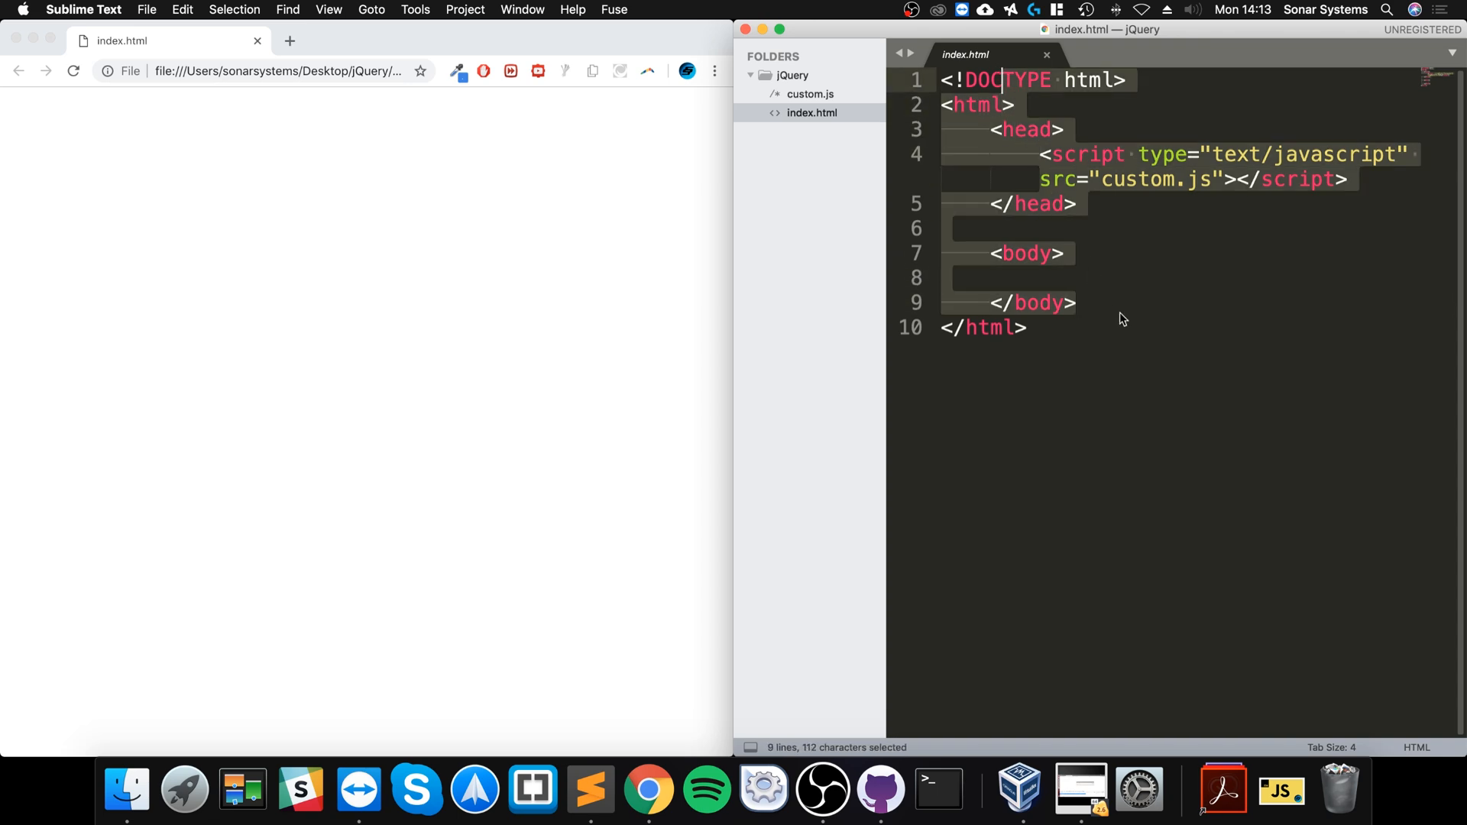
Step: Search 'jquery' in a new Chrome tab and open jquery.com
{"action": "left_click", "coordinate": [357, 40]}
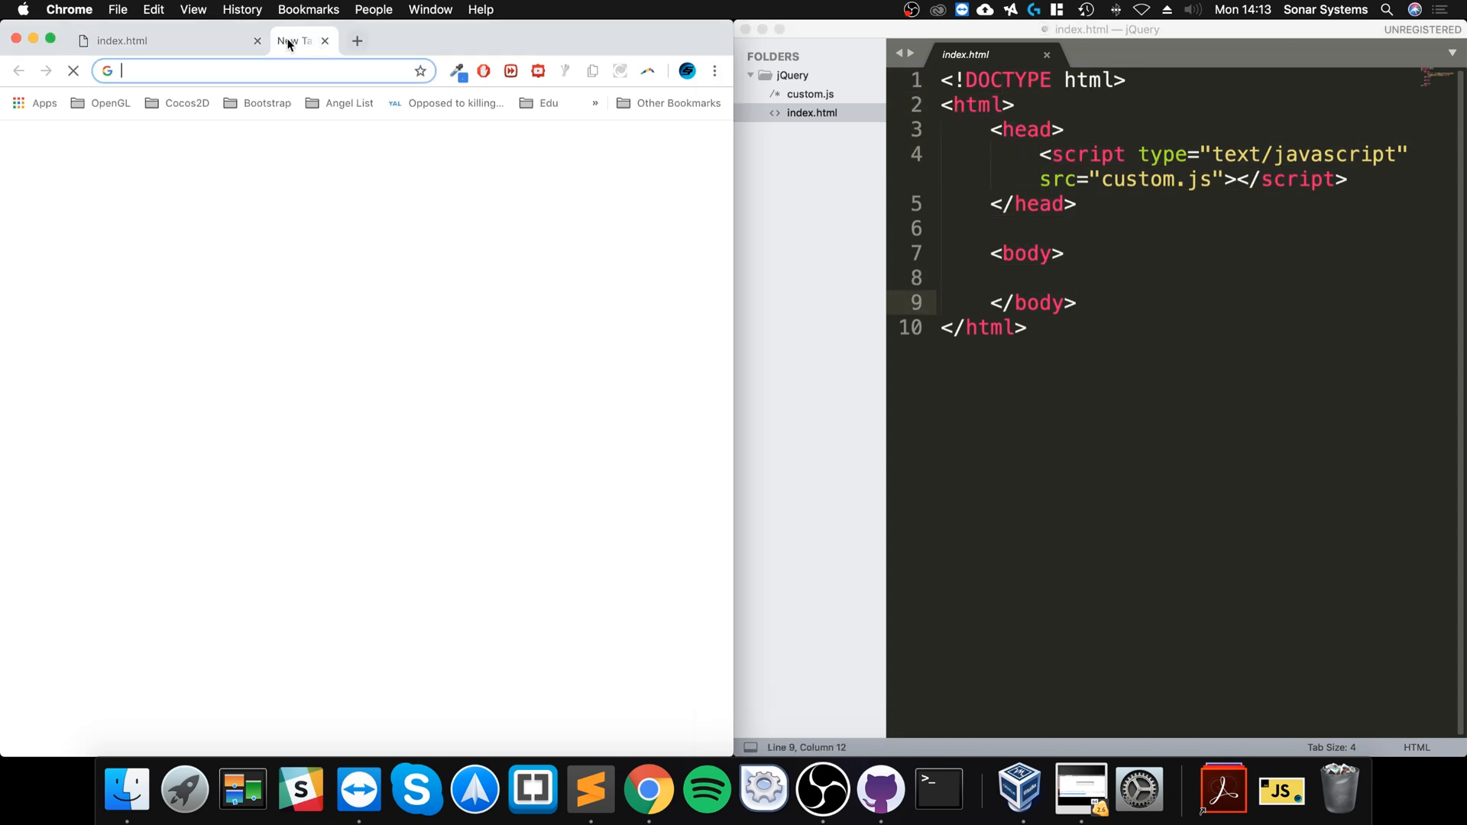
{"action": "type", "text": "jquery&oq=j..."}
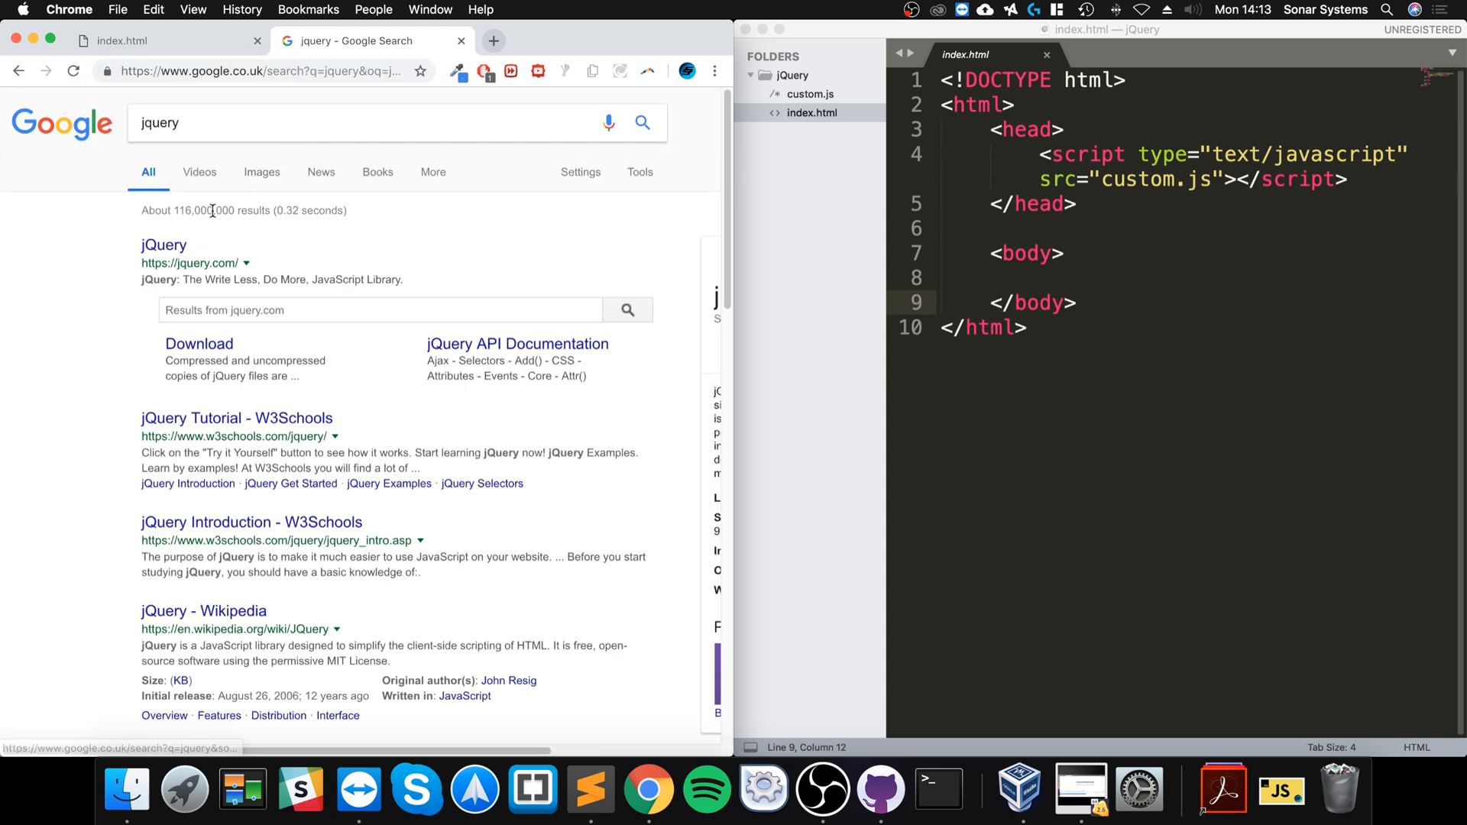
{"action": "left_click", "coordinate": [163, 245]}
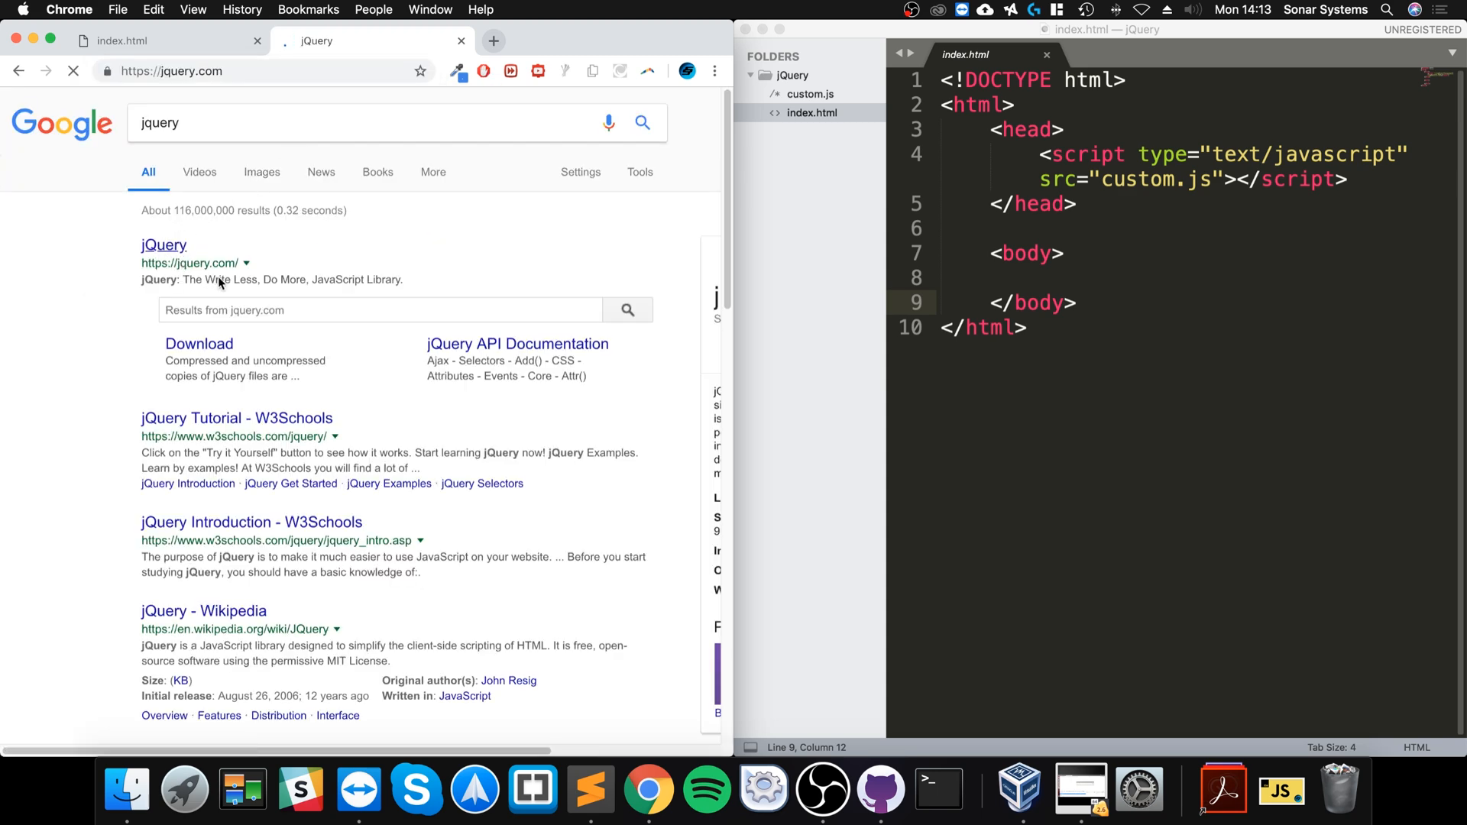
{"action": "left_click", "coordinate": [164, 244]}
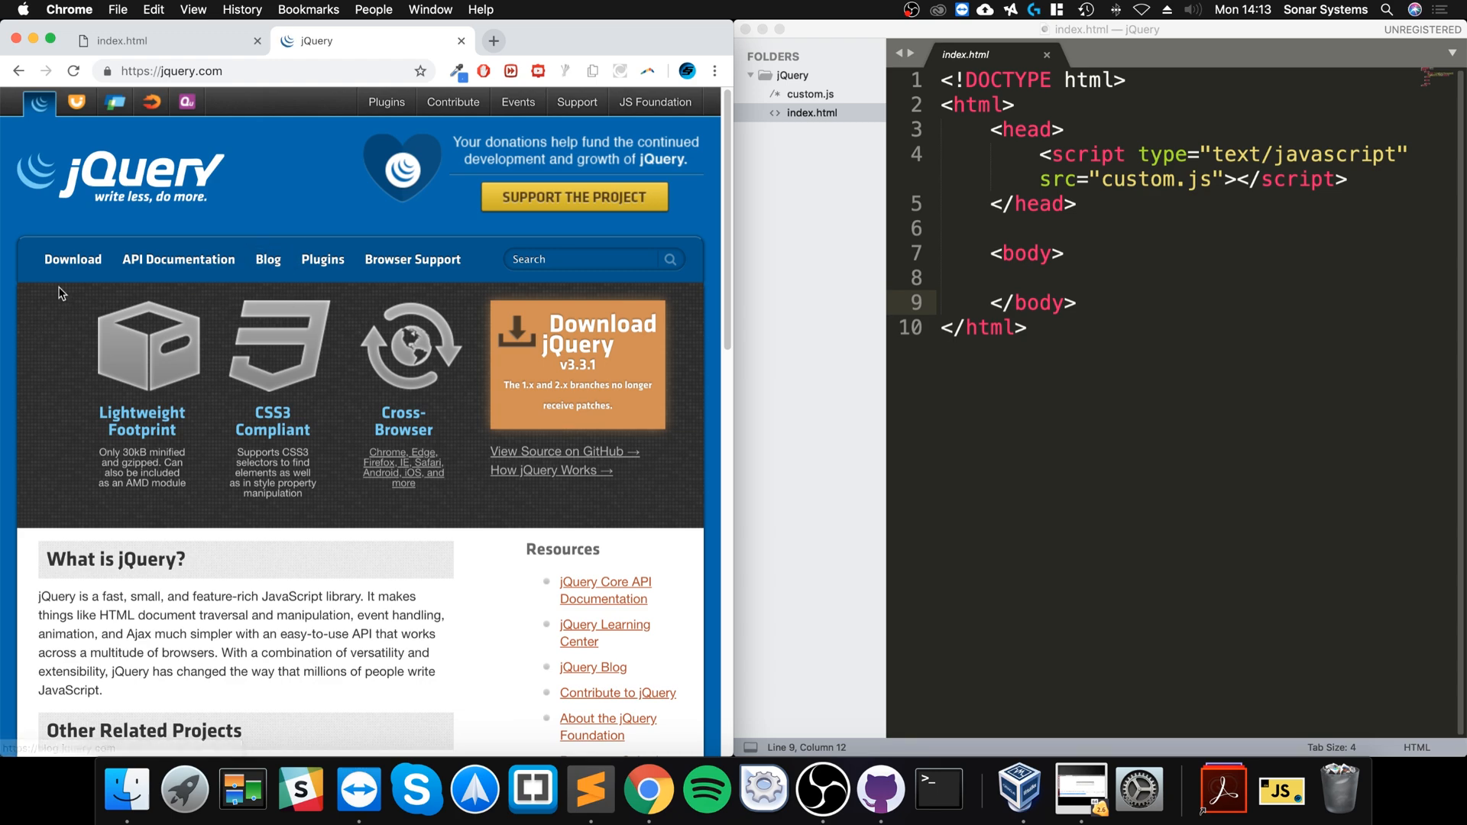
Step: Go to jQuery's Download page and scroll down to the jQuery CDN link
{"action": "left_click", "coordinate": [72, 259]}
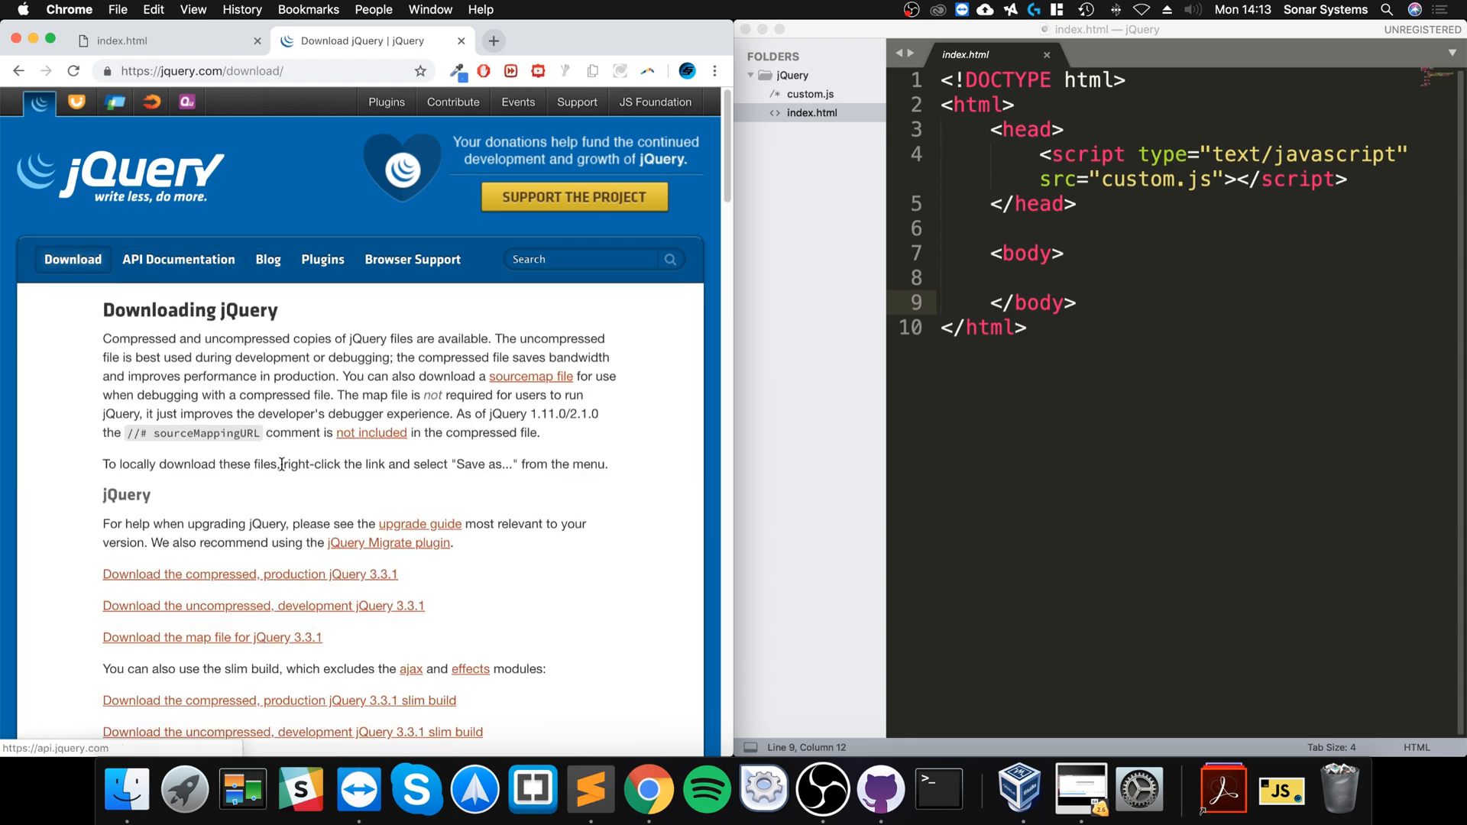
{"action": "scroll", "scroll_direction": "down", "scroll_amount": 3}
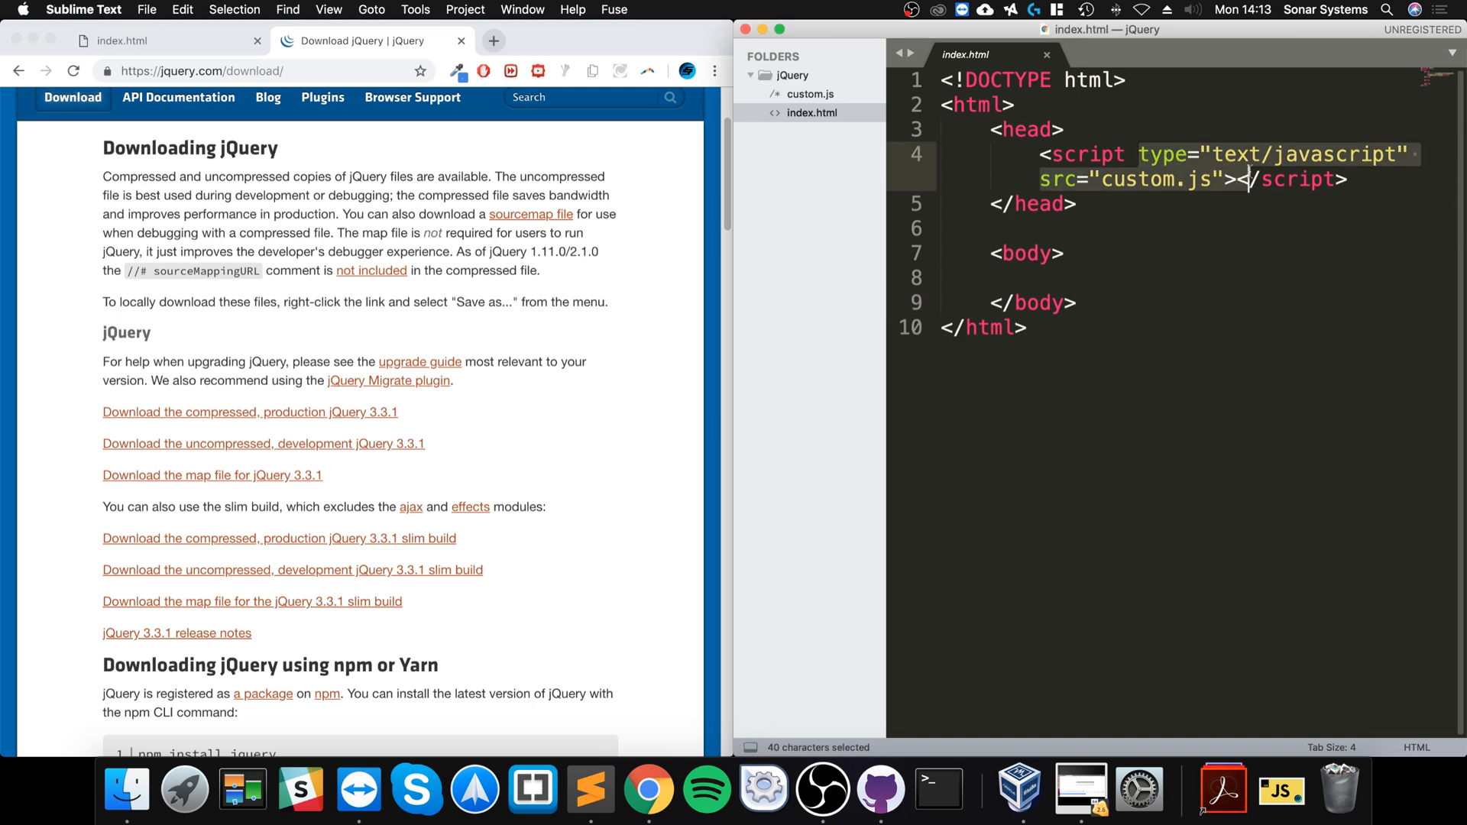
{"action": "scroll", "scroll_direction": "down", "scroll_amount": 3}
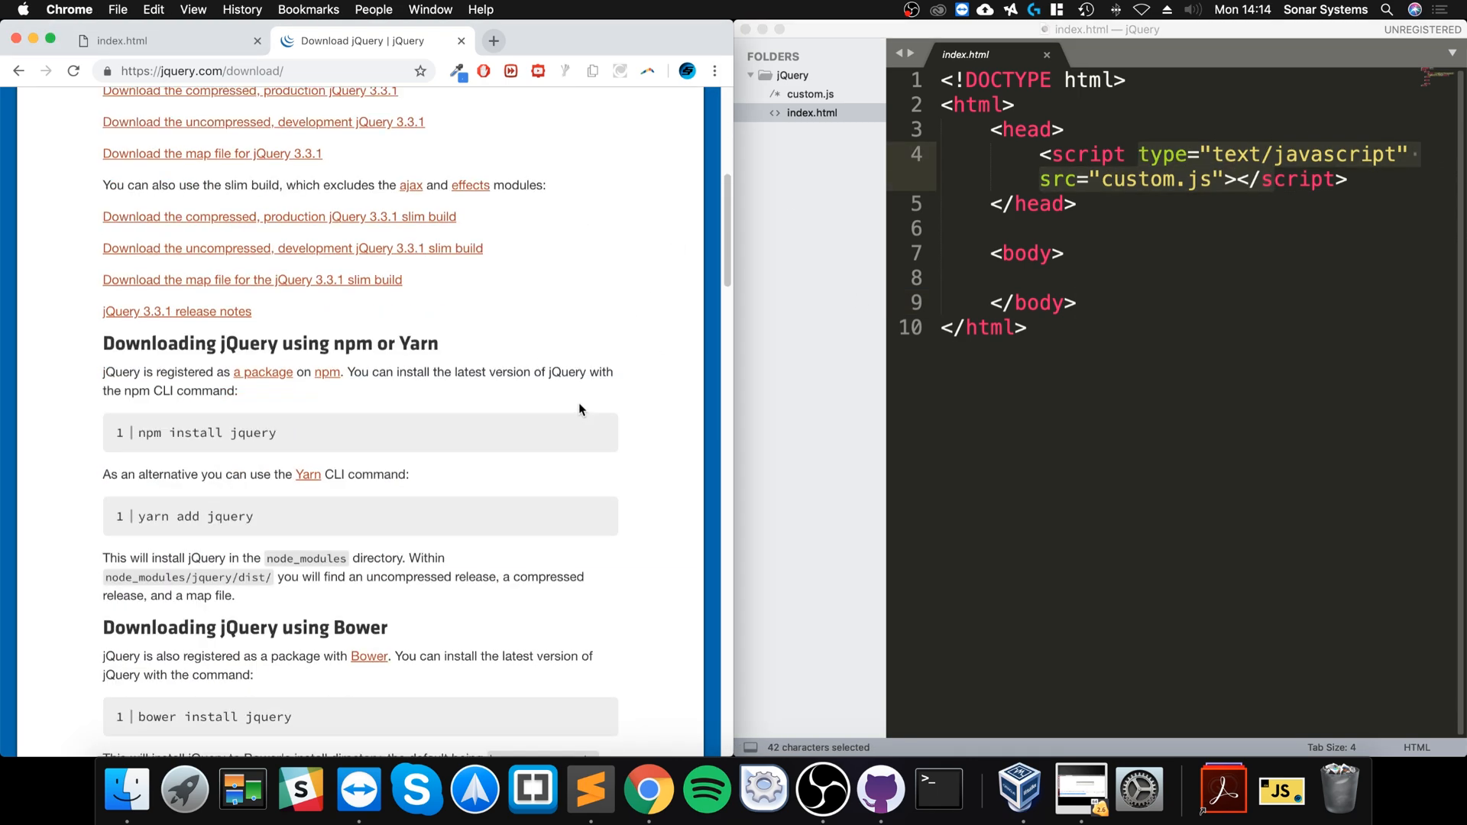
{"action": "scroll", "scroll_direction": "down", "scroll_amount": 3}
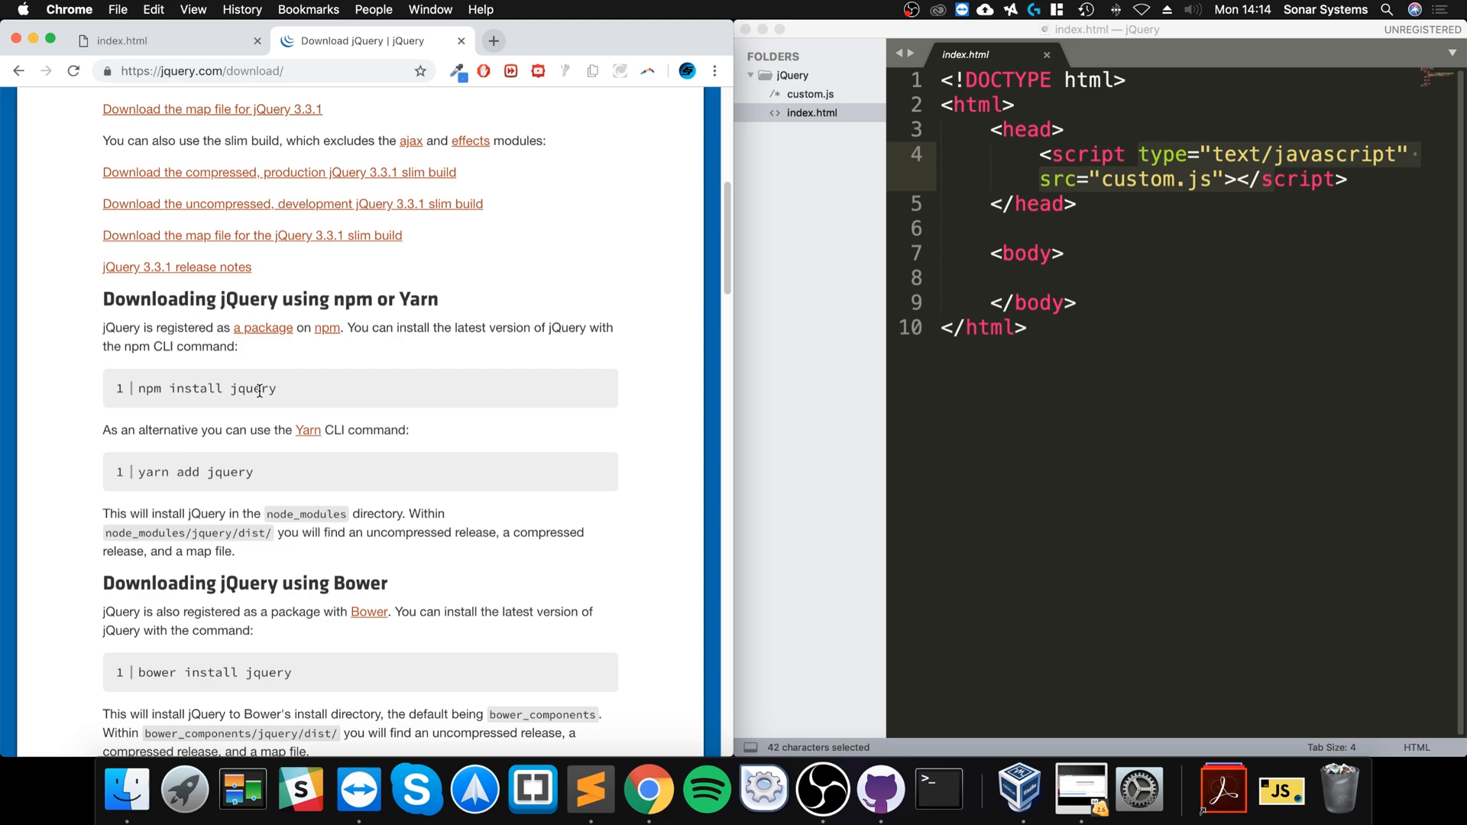
{"action": "scroll", "scroll_direction": "down", "scroll_amount": 3}
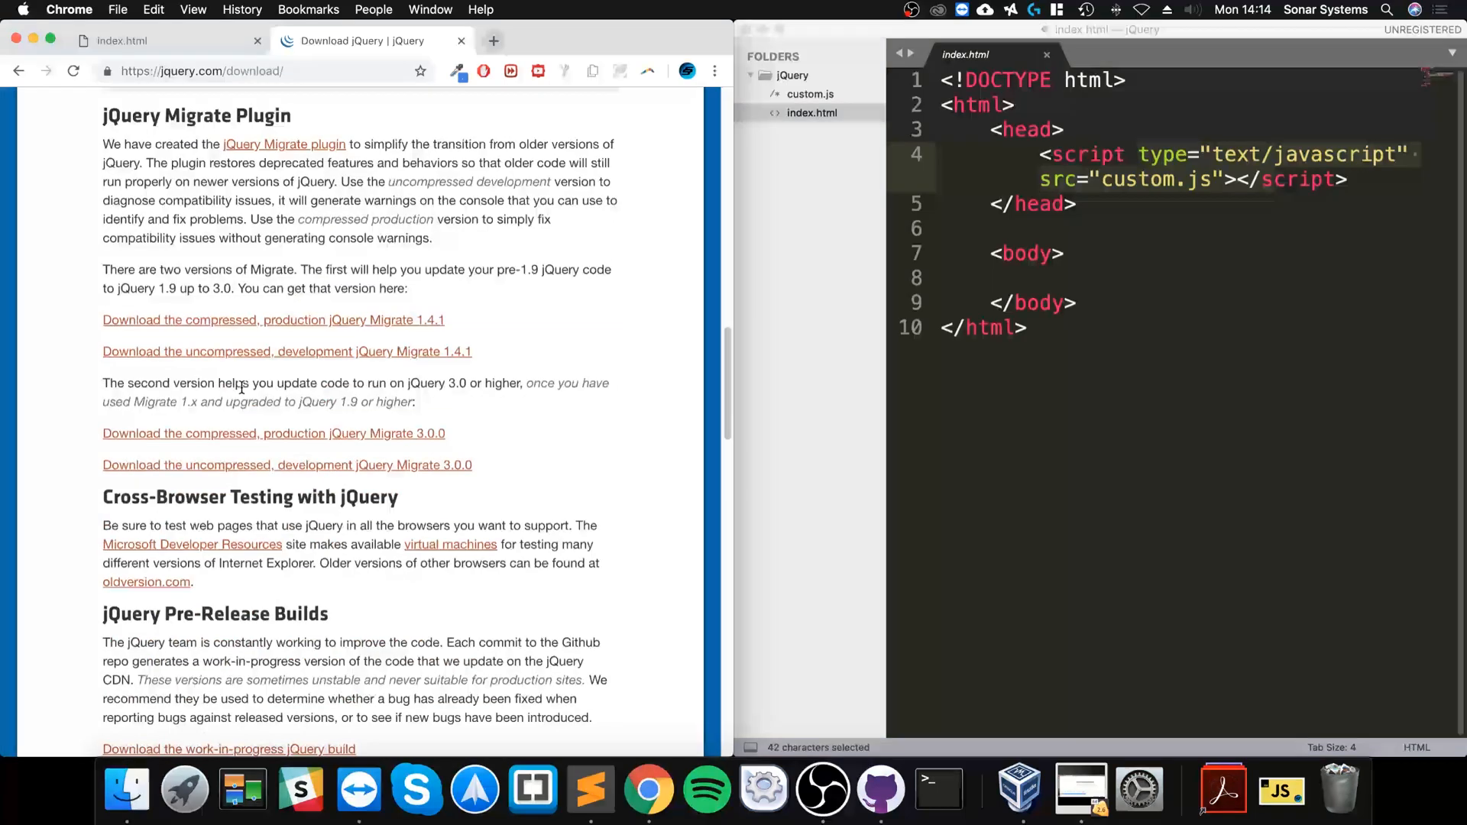
{"action": "scroll", "scroll_direction": "down", "scroll_amount": 3}
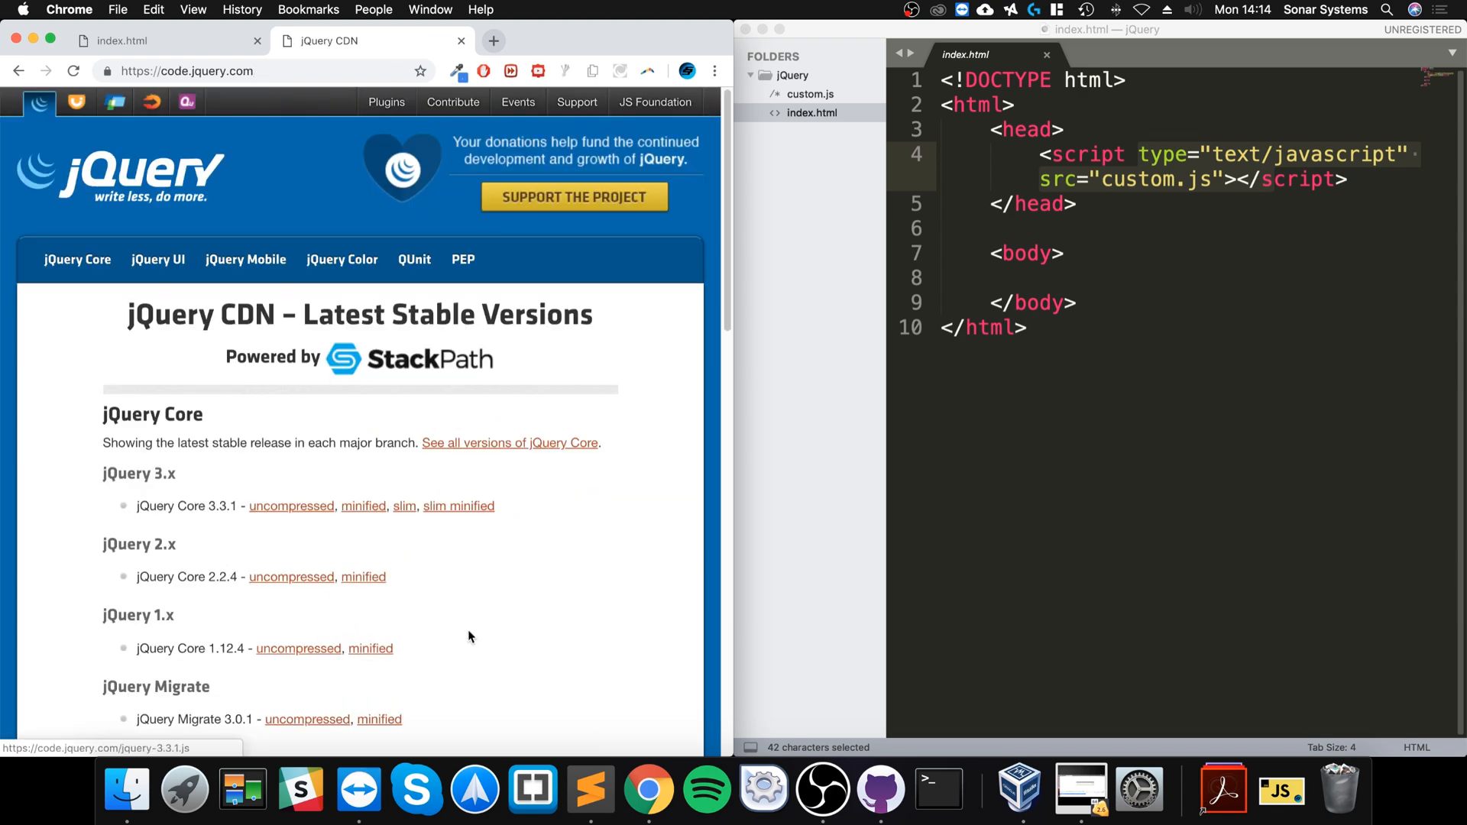
{"action": "mouse_move", "coordinate": [405, 536]}
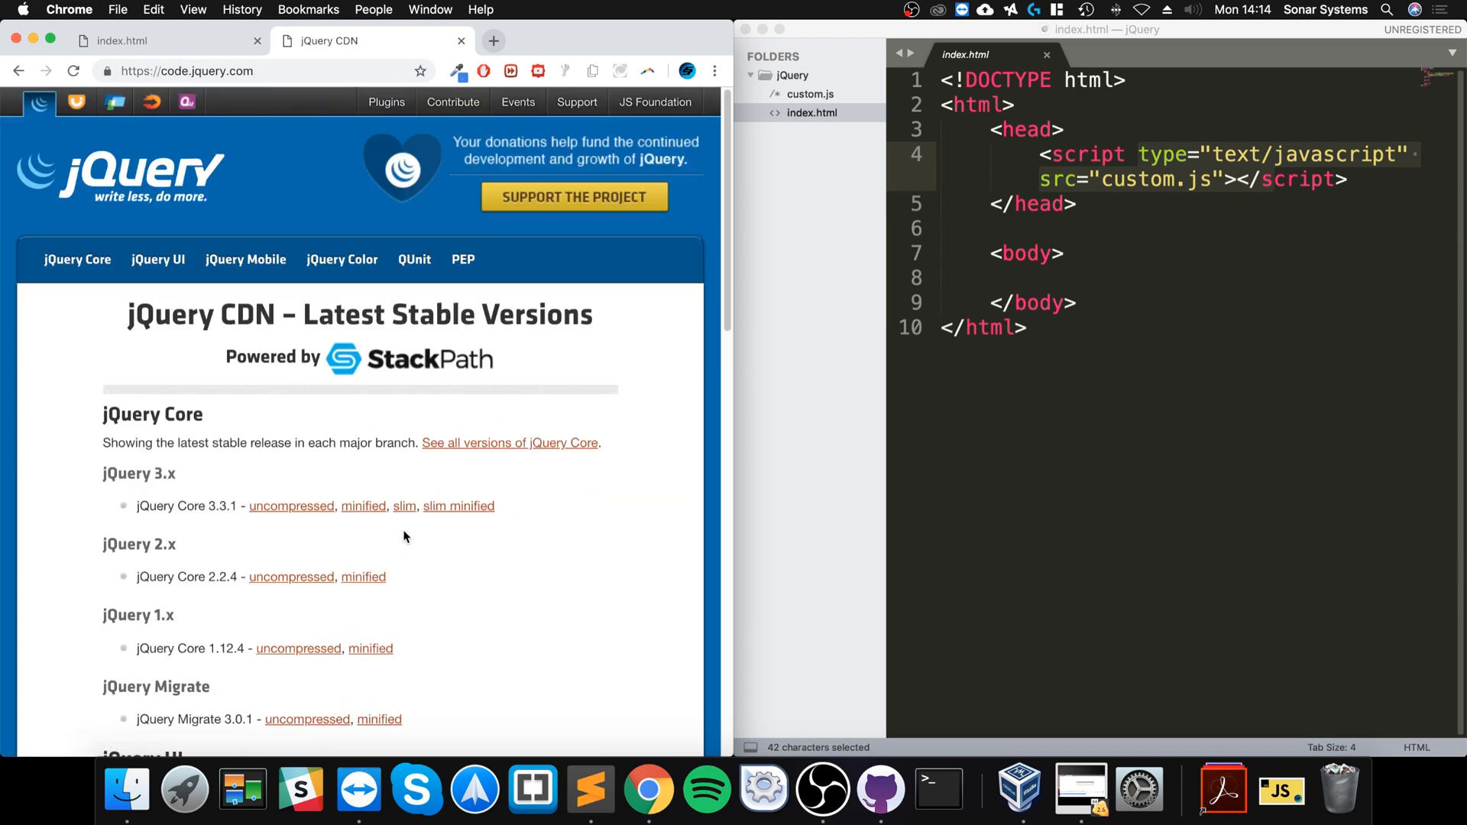
{"action": "mouse_move", "coordinate": [291, 506]}
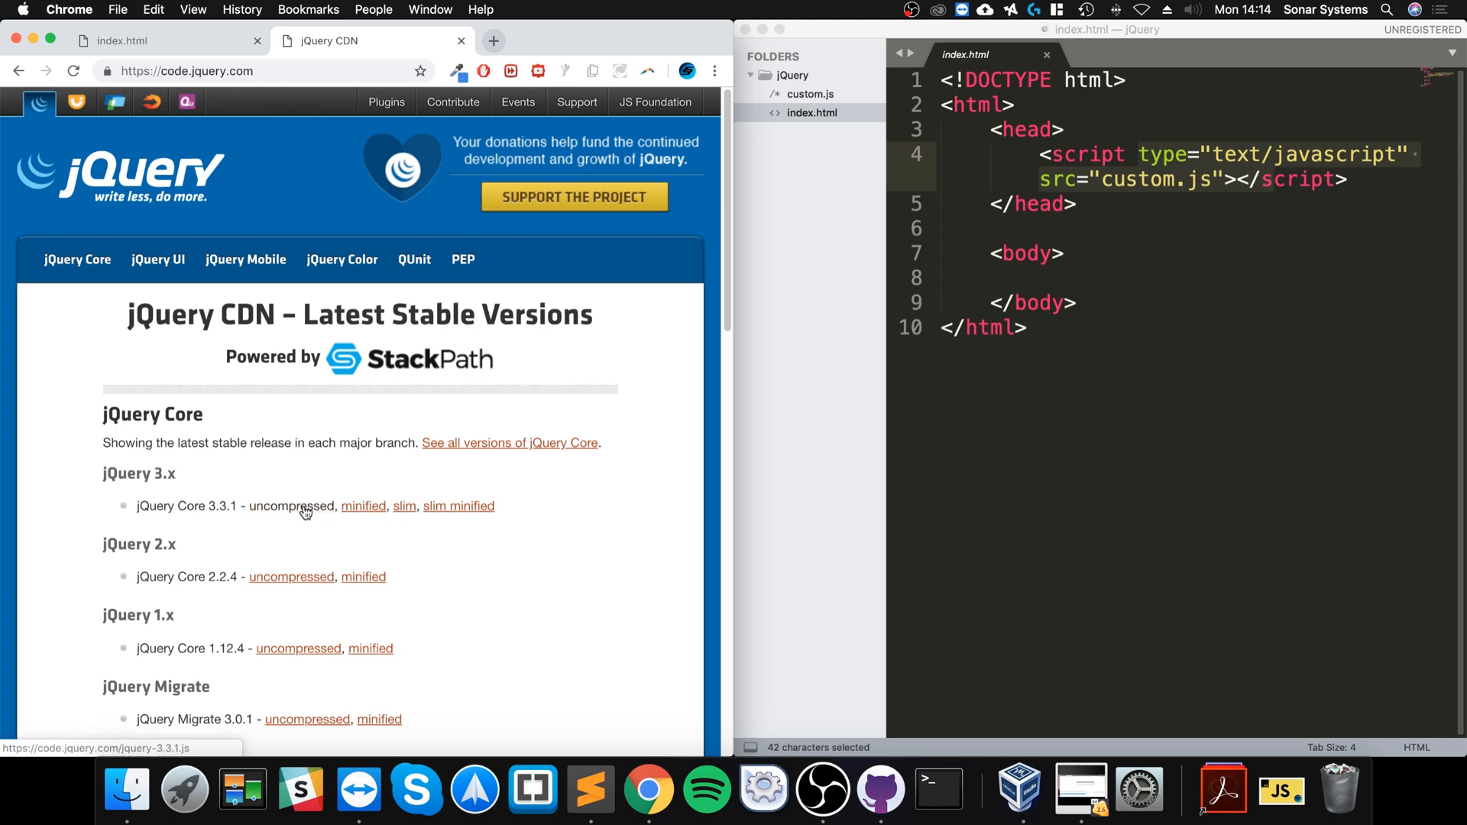
Step: Copy the uncompressed jQuery Core 3.3.1 script snippet from the Code Integration popup
{"action": "left_click", "coordinate": [363, 506]}
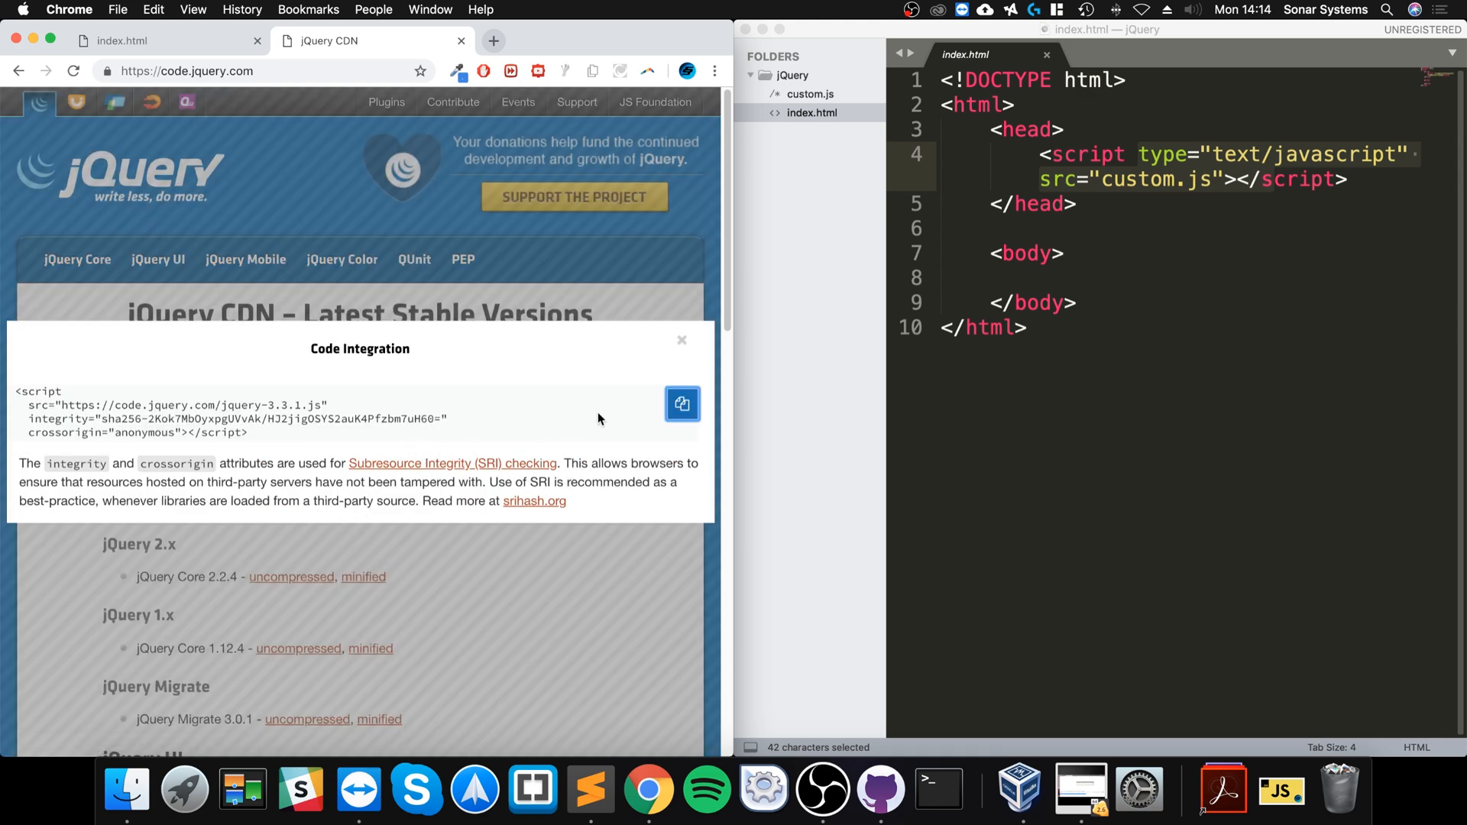
{"action": "mouse_move", "coordinate": [138, 403]}
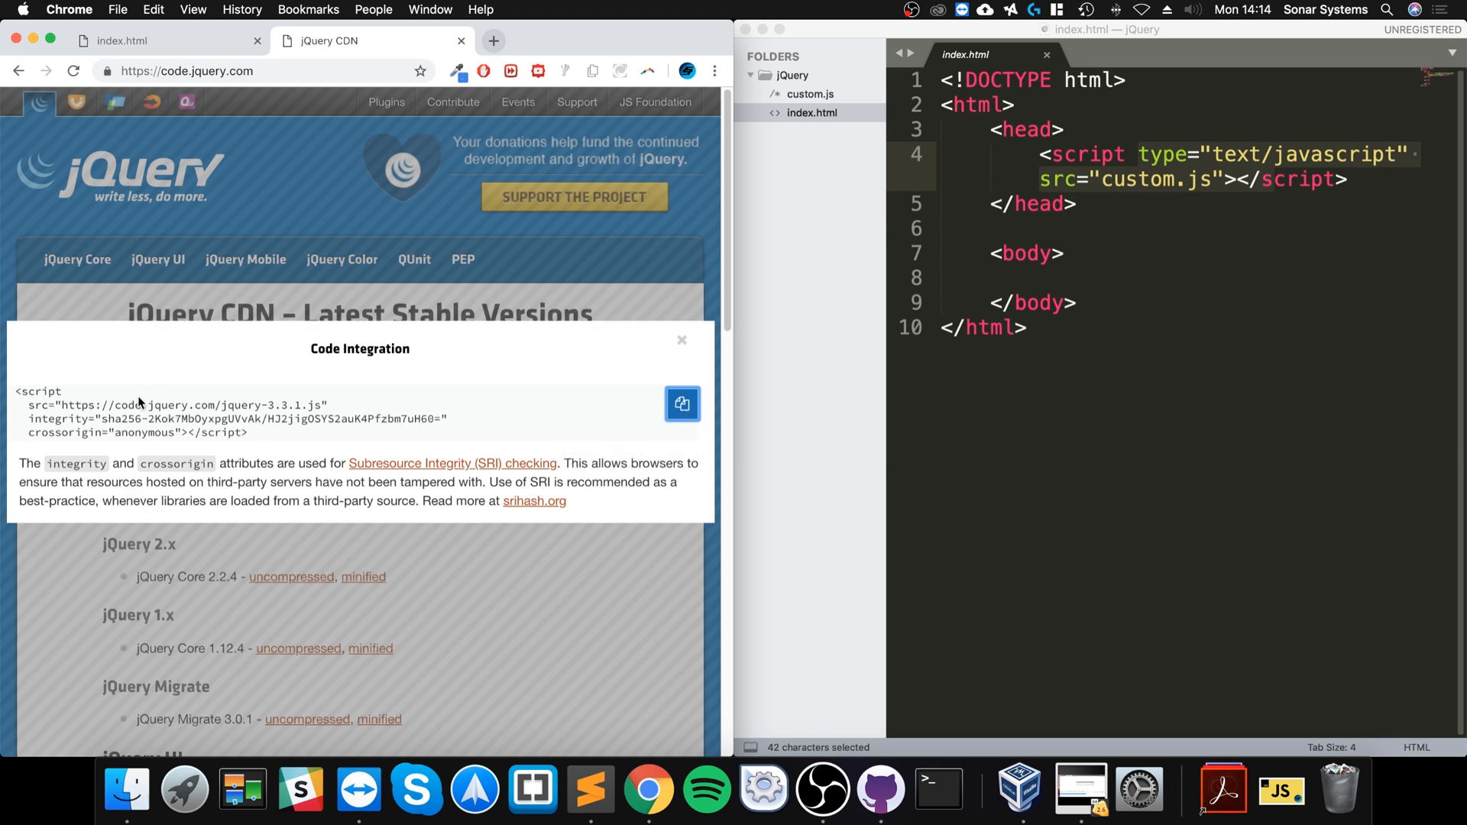
{"action": "mouse_move", "coordinate": [359, 455]}
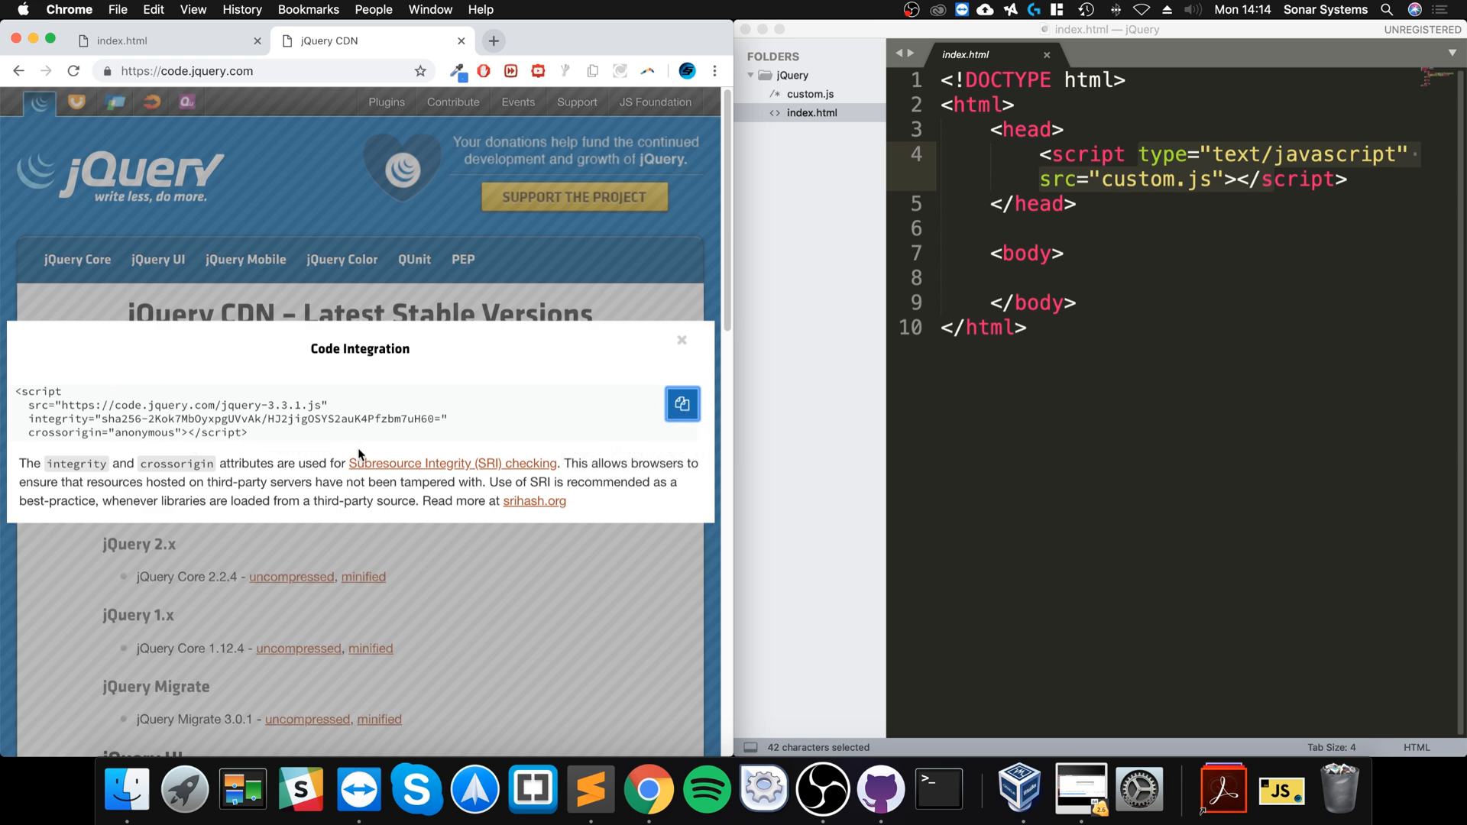
{"action": "left_click", "coordinate": [681, 403]}
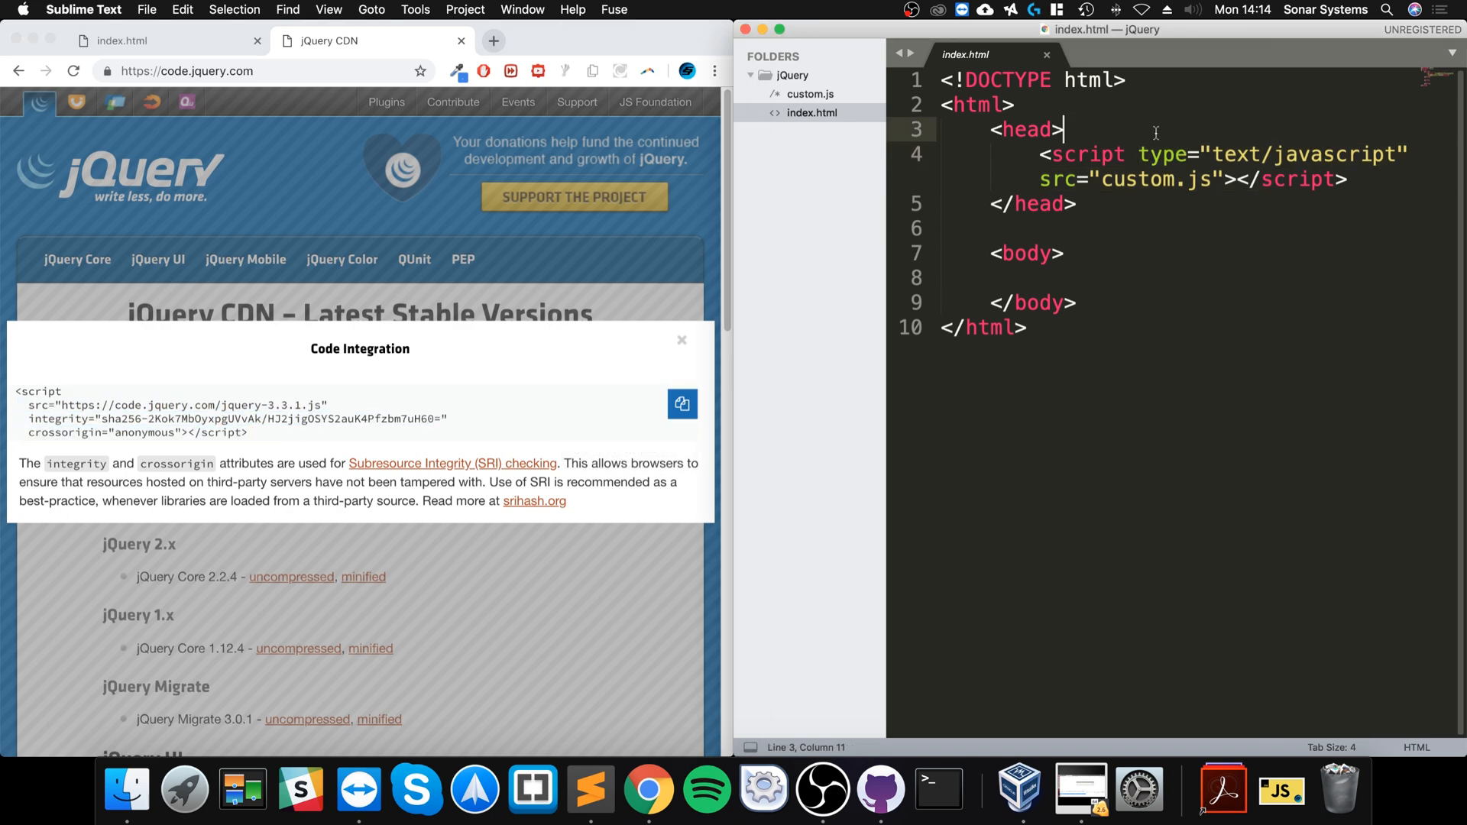
Step: Paste the jQuery 3.3.1 CDN script tag above the custom.js script and tidy its lines
{"action": "type", "text": "[RAW] Setup Linux.mp4"}
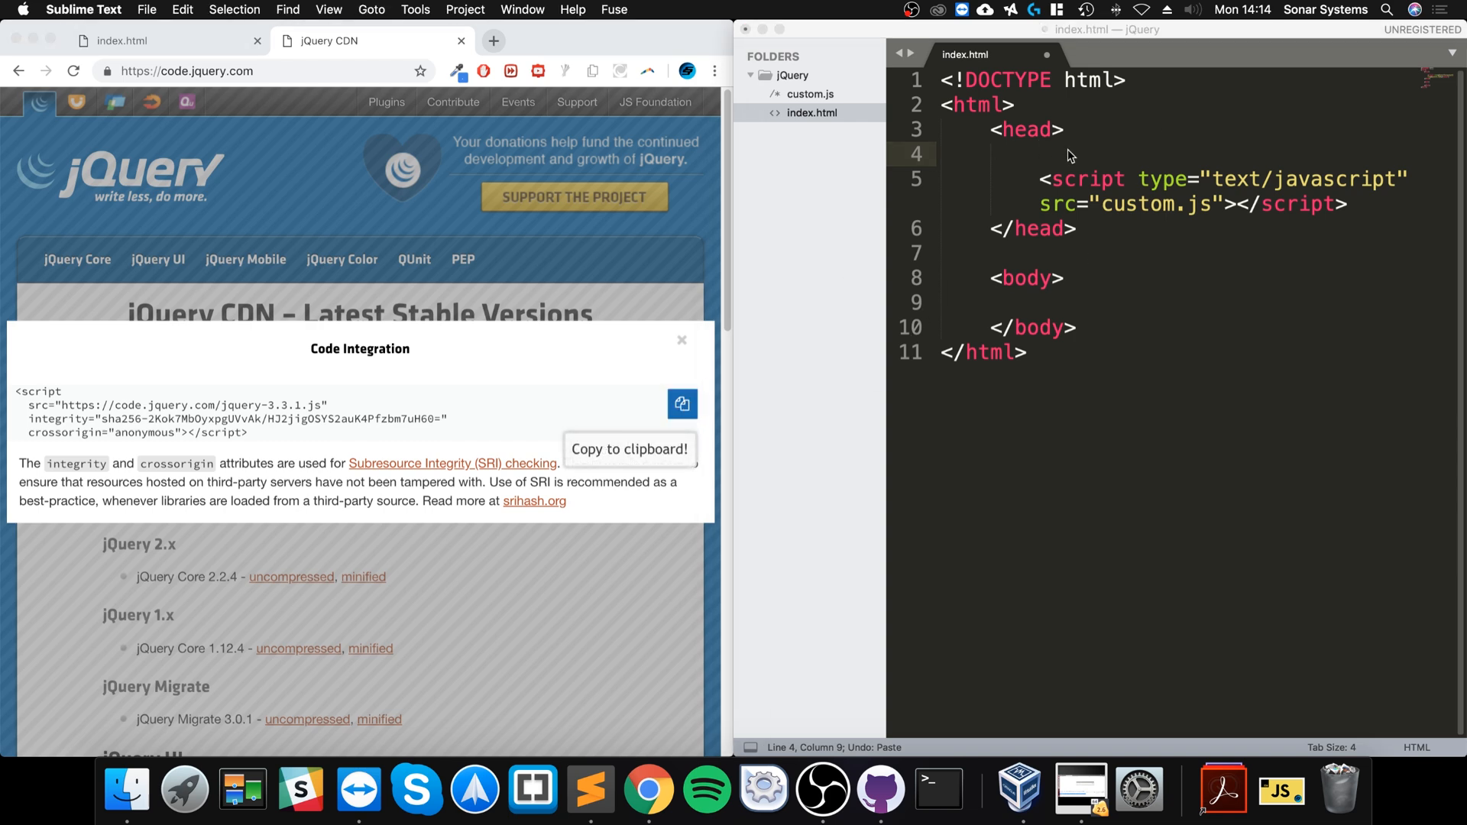
{"action": "type", "text": "[RAW] Setup Linux.mp4"}
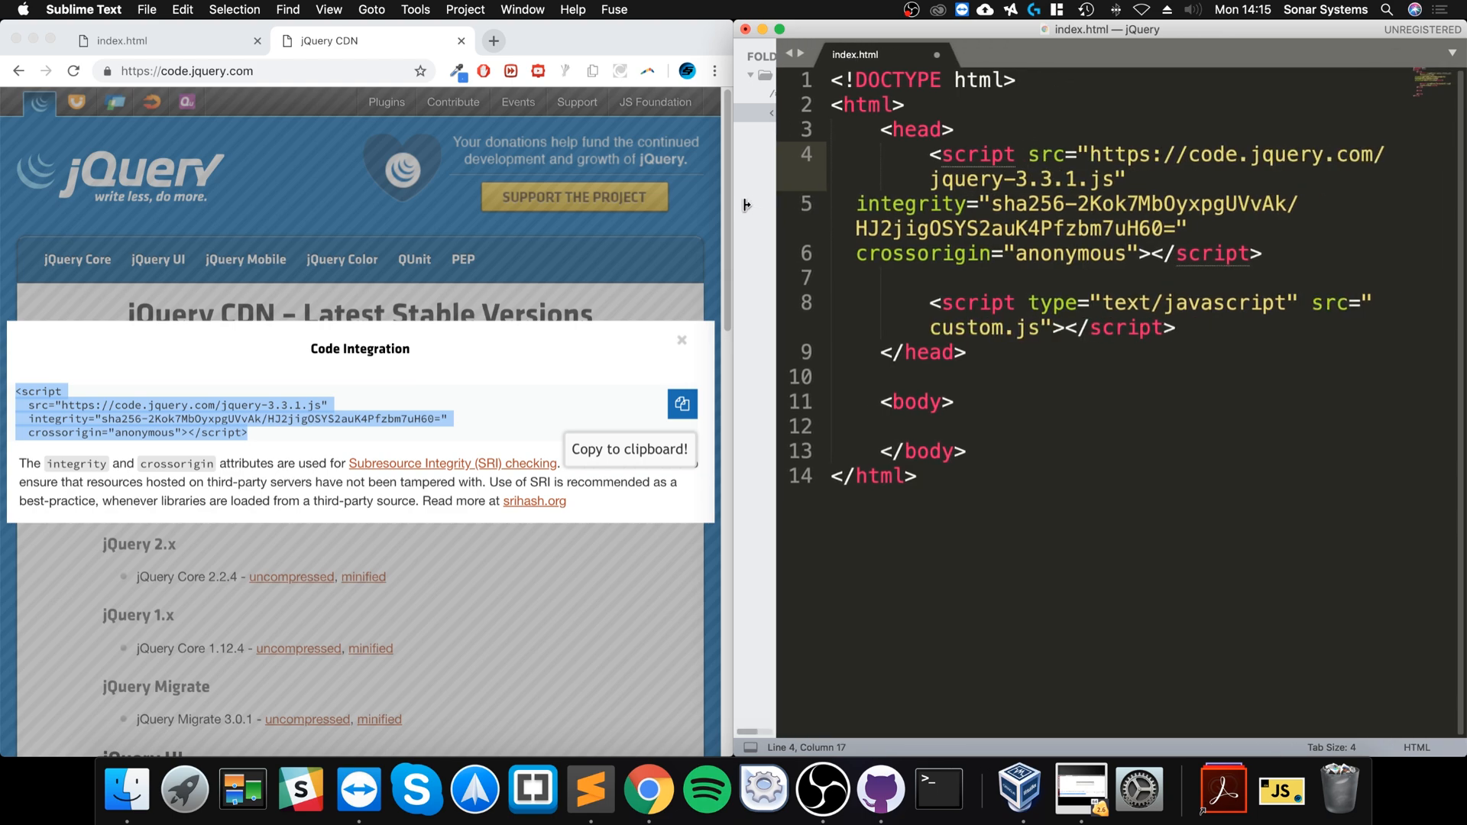
{"action": "left_click", "coordinate": [854, 204]}
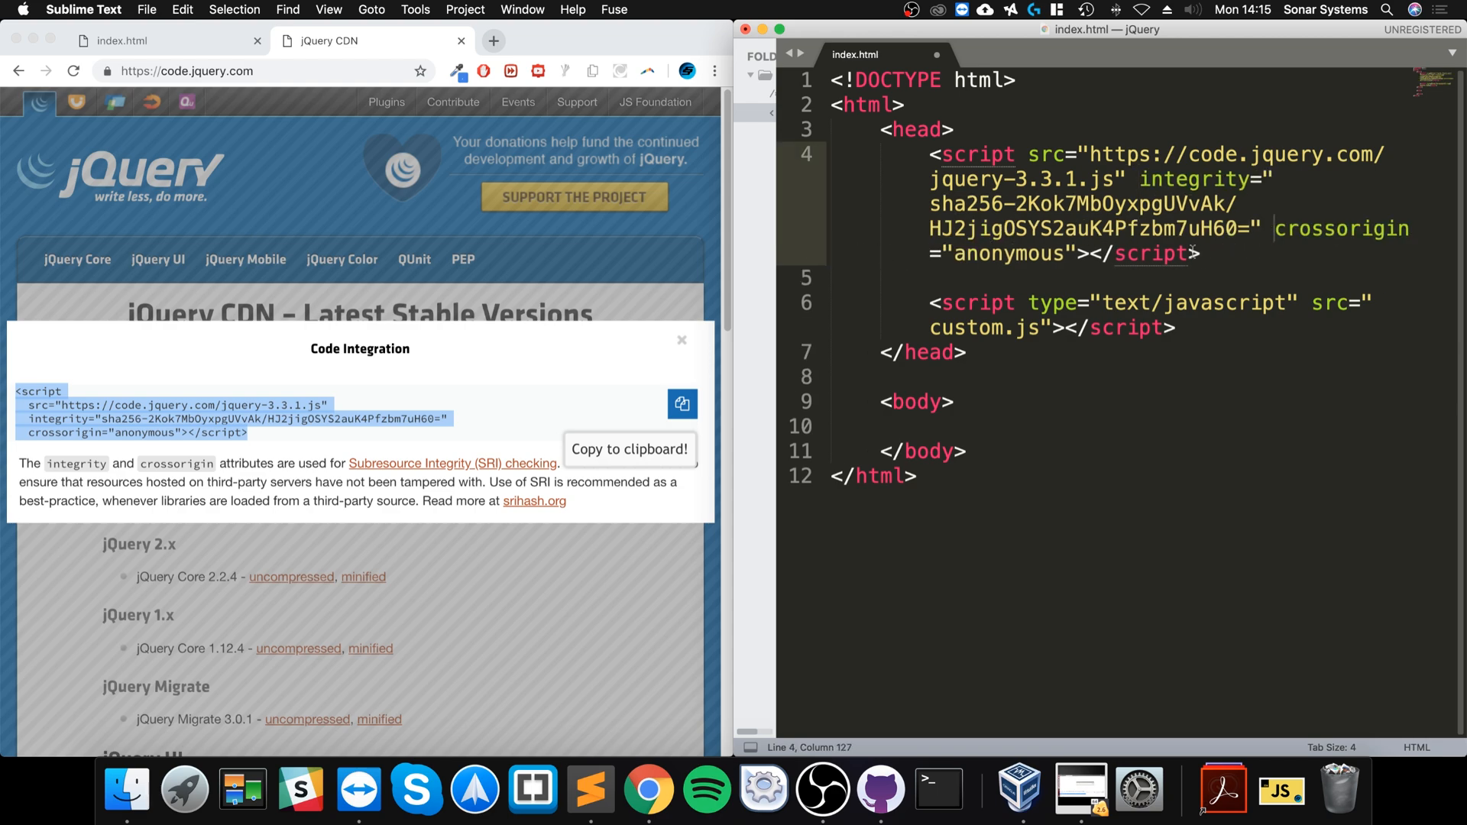
{"action": "left_click", "coordinate": [1076, 155]}
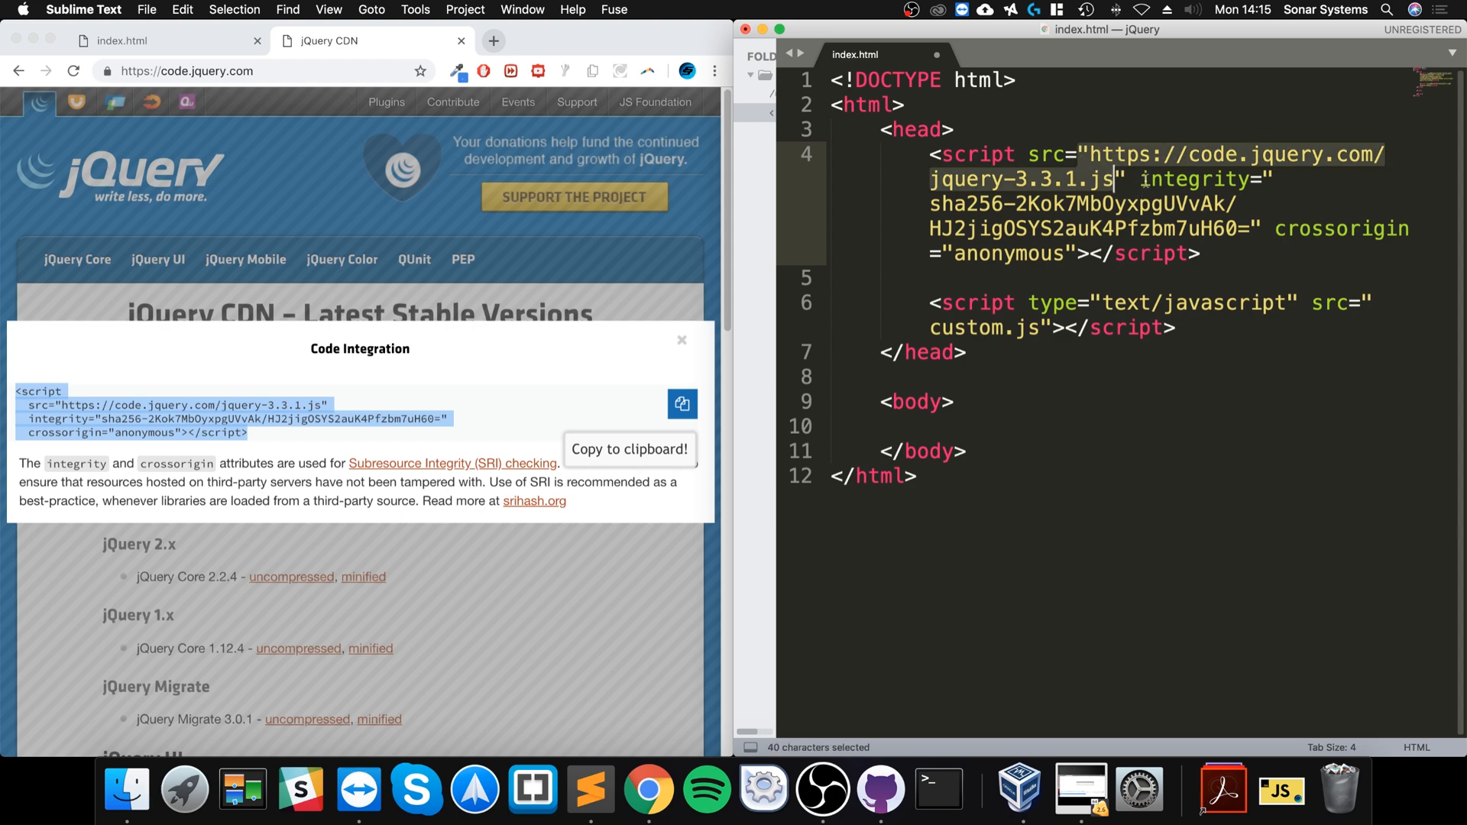
{"action": "left_click", "coordinate": [1259, 228]}
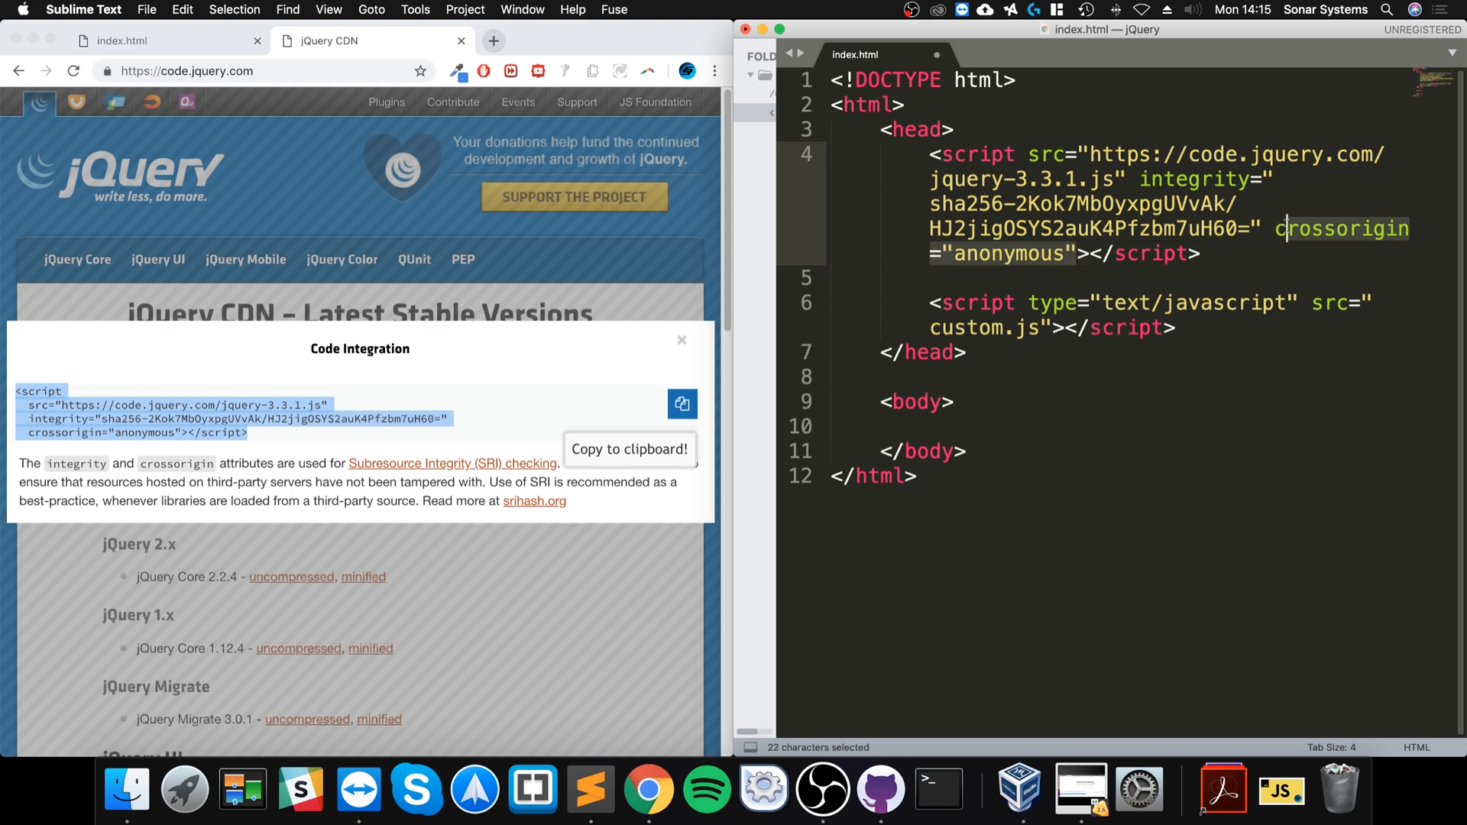
{"action": "left_click", "coordinate": [1282, 228]}
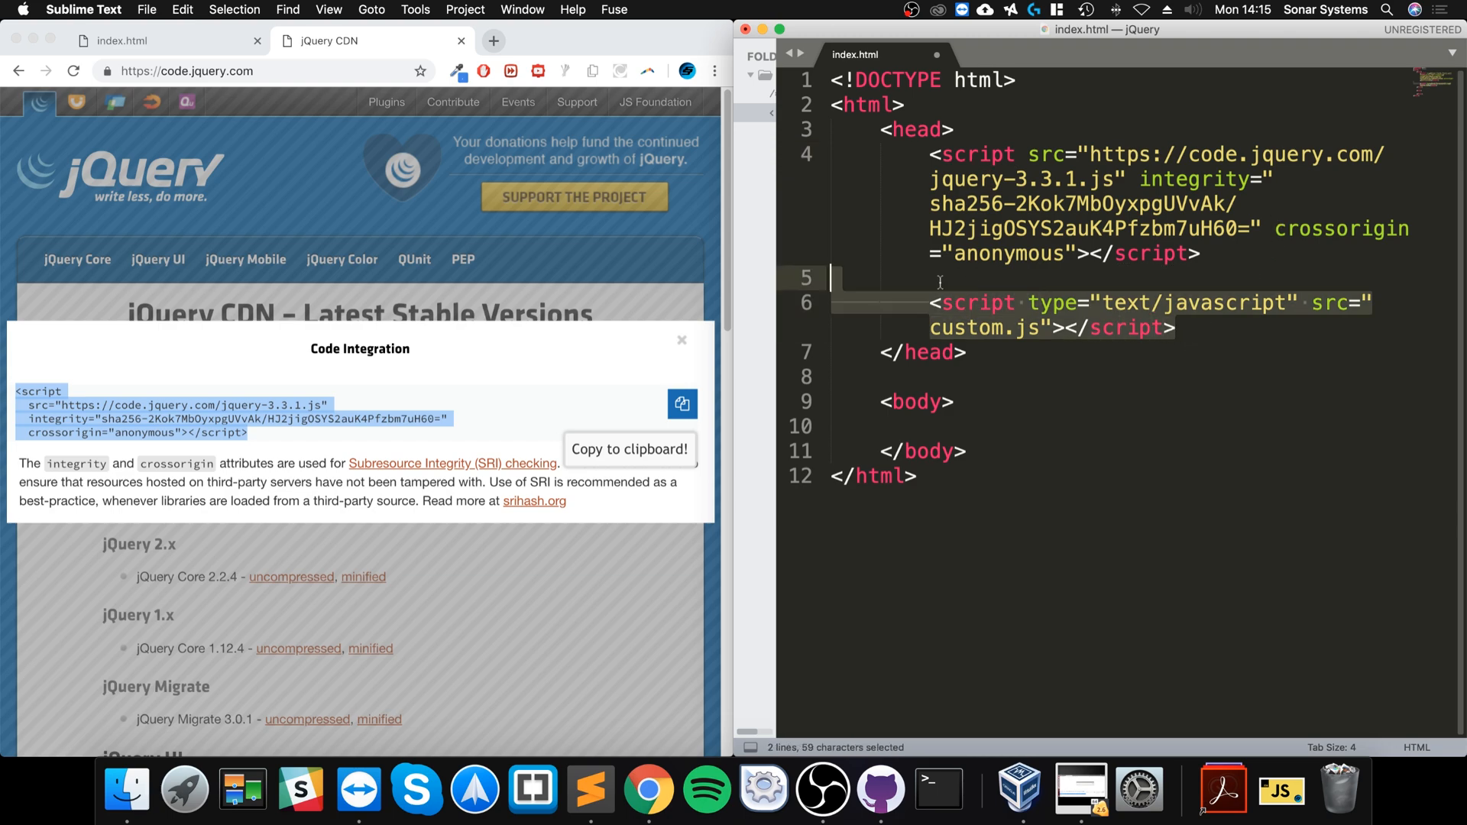
{"action": "left_click", "coordinate": [930, 303]}
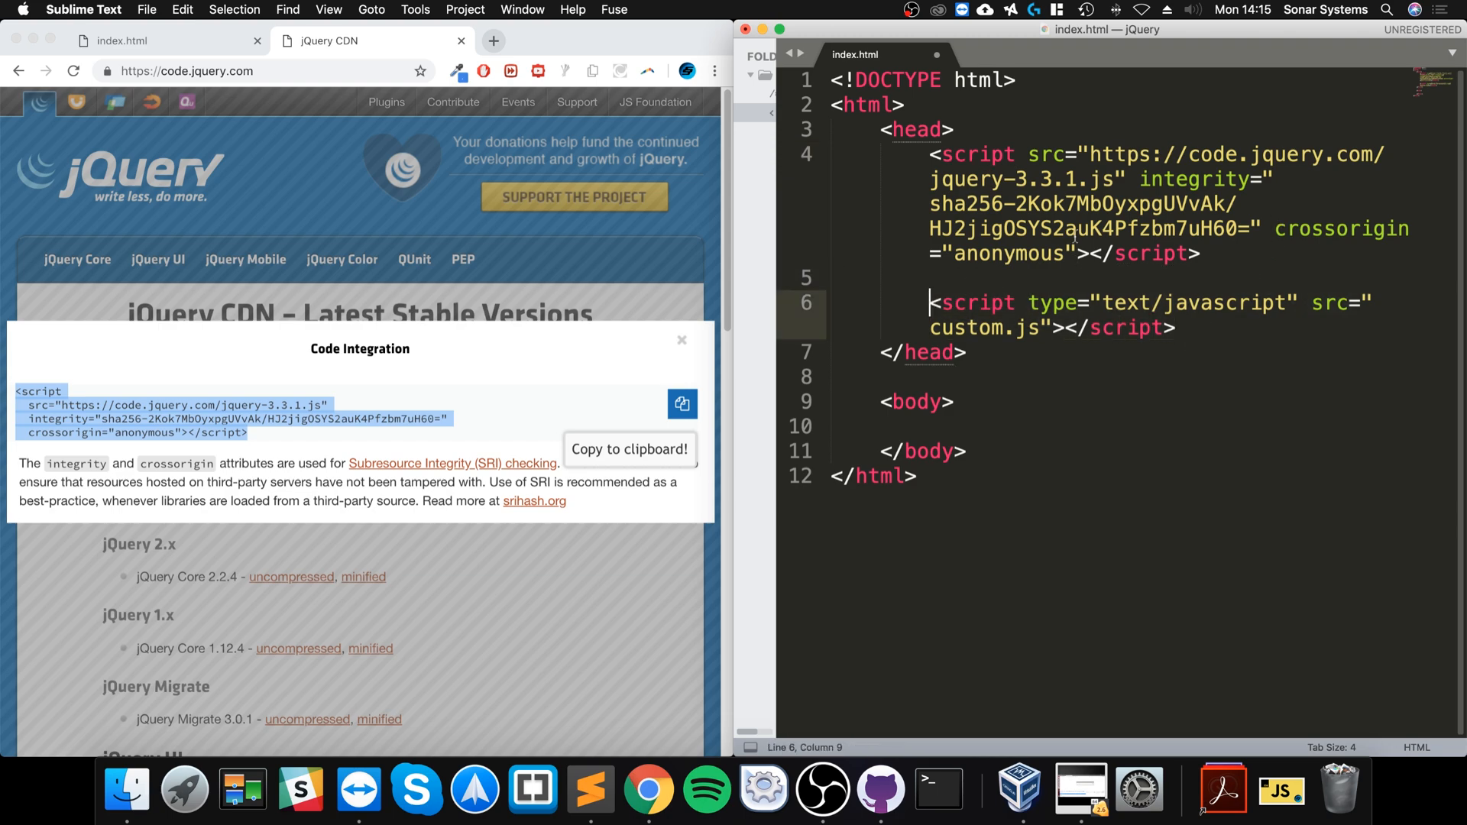
Step: Save index.html and open DevTools on the local index.html page in Chrome
{"action": "key", "text": "cmd+s"}
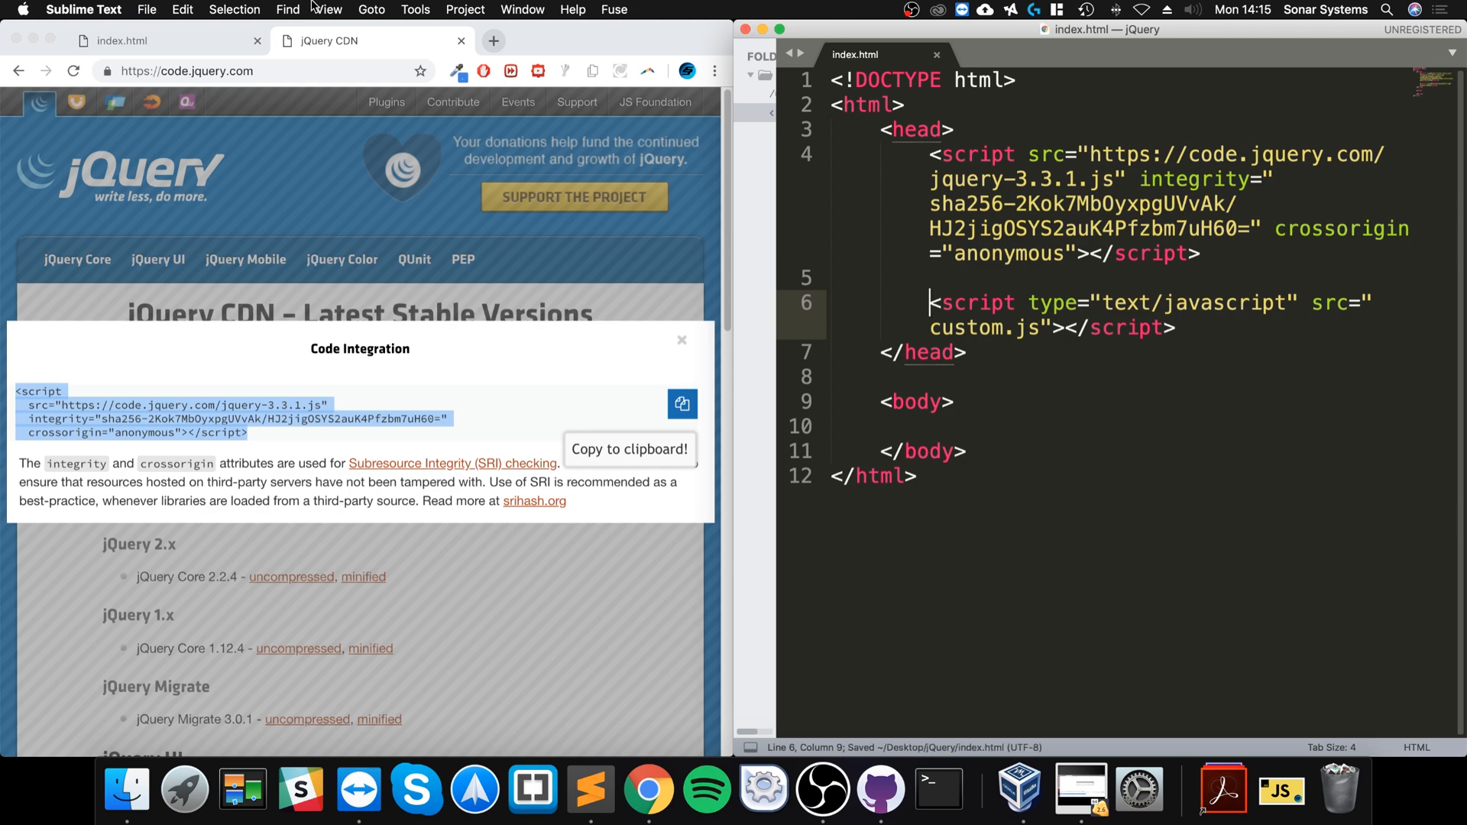
{"action": "left_click", "coordinate": [122, 41]}
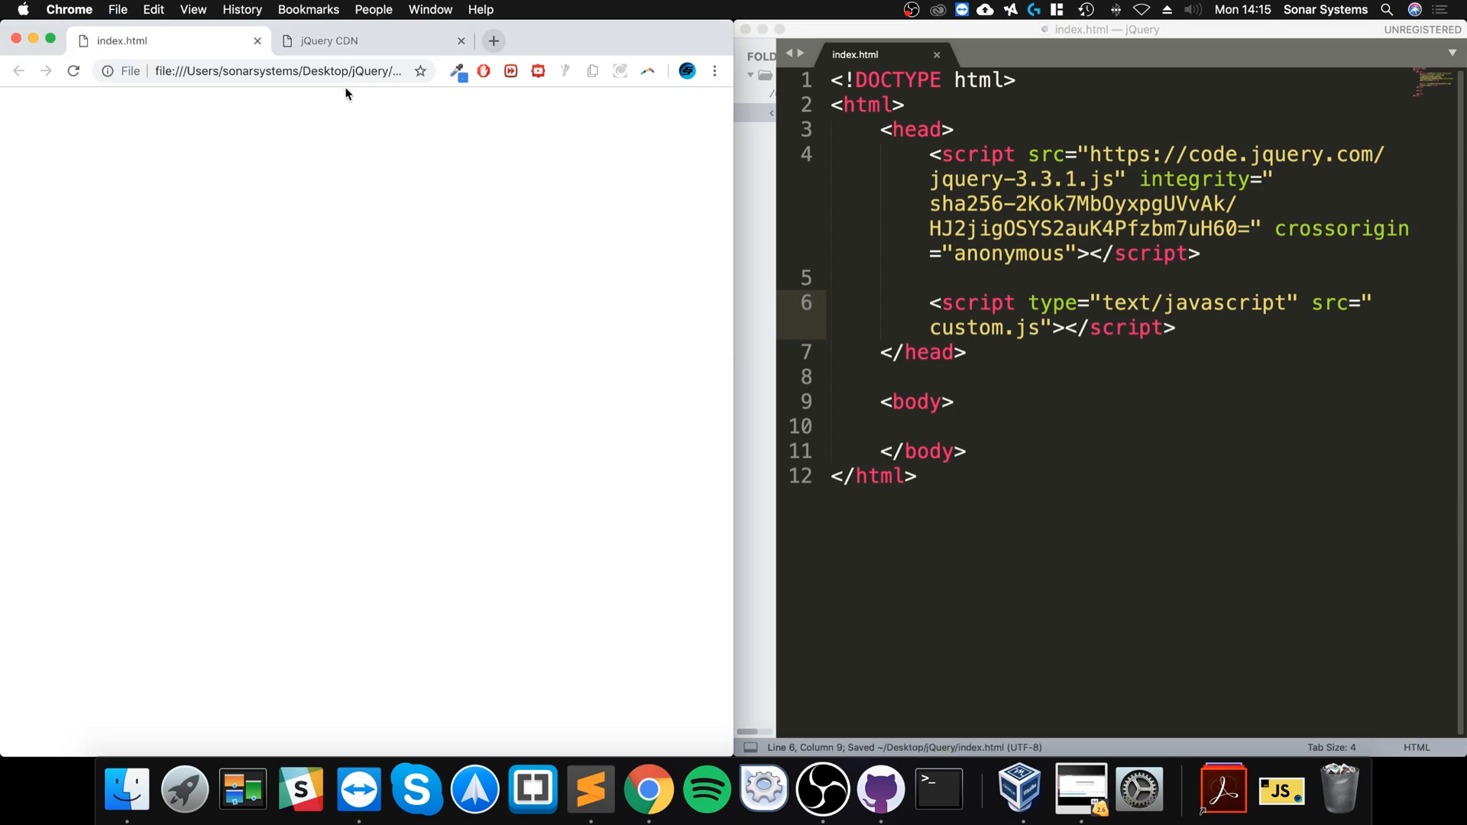
{"action": "right_click", "coordinate": [189, 710]}
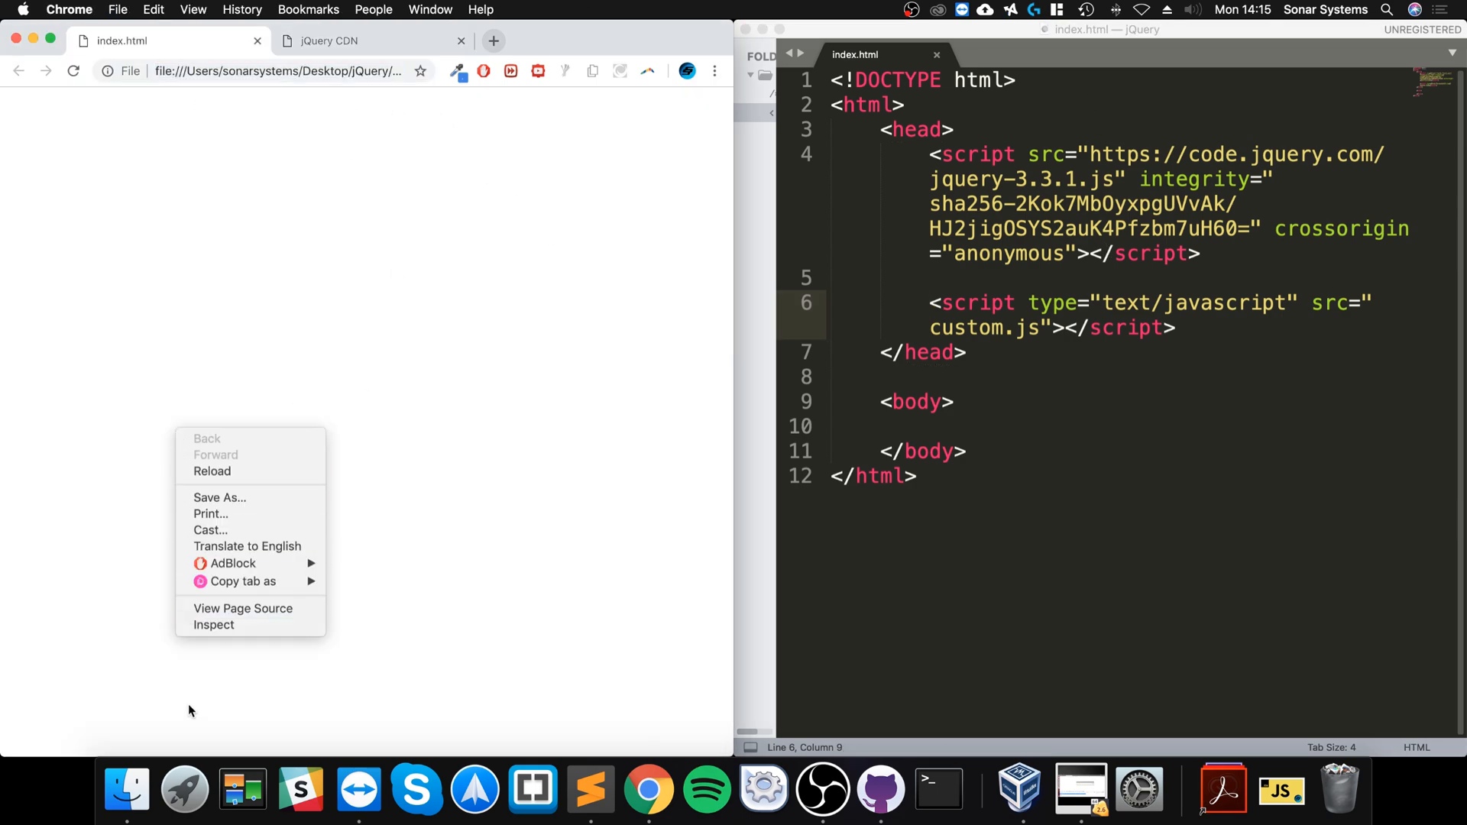
{"action": "left_click", "coordinate": [212, 624]}
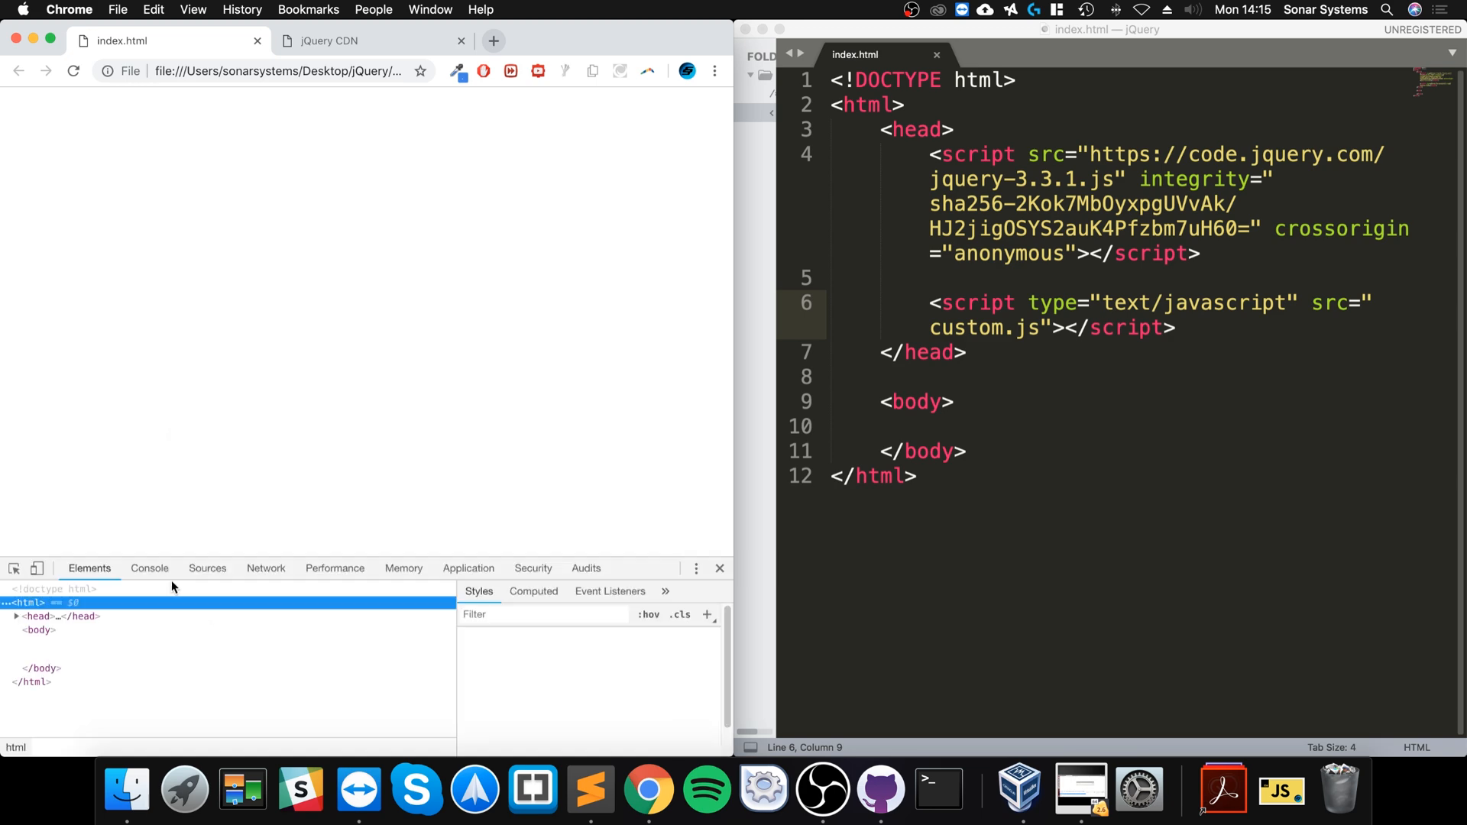
Step: Confirm jquery-3.3.1.js from code.jquery.com loads in Elements and Sources, then close DevTools
{"action": "left_click", "coordinate": [25, 616]}
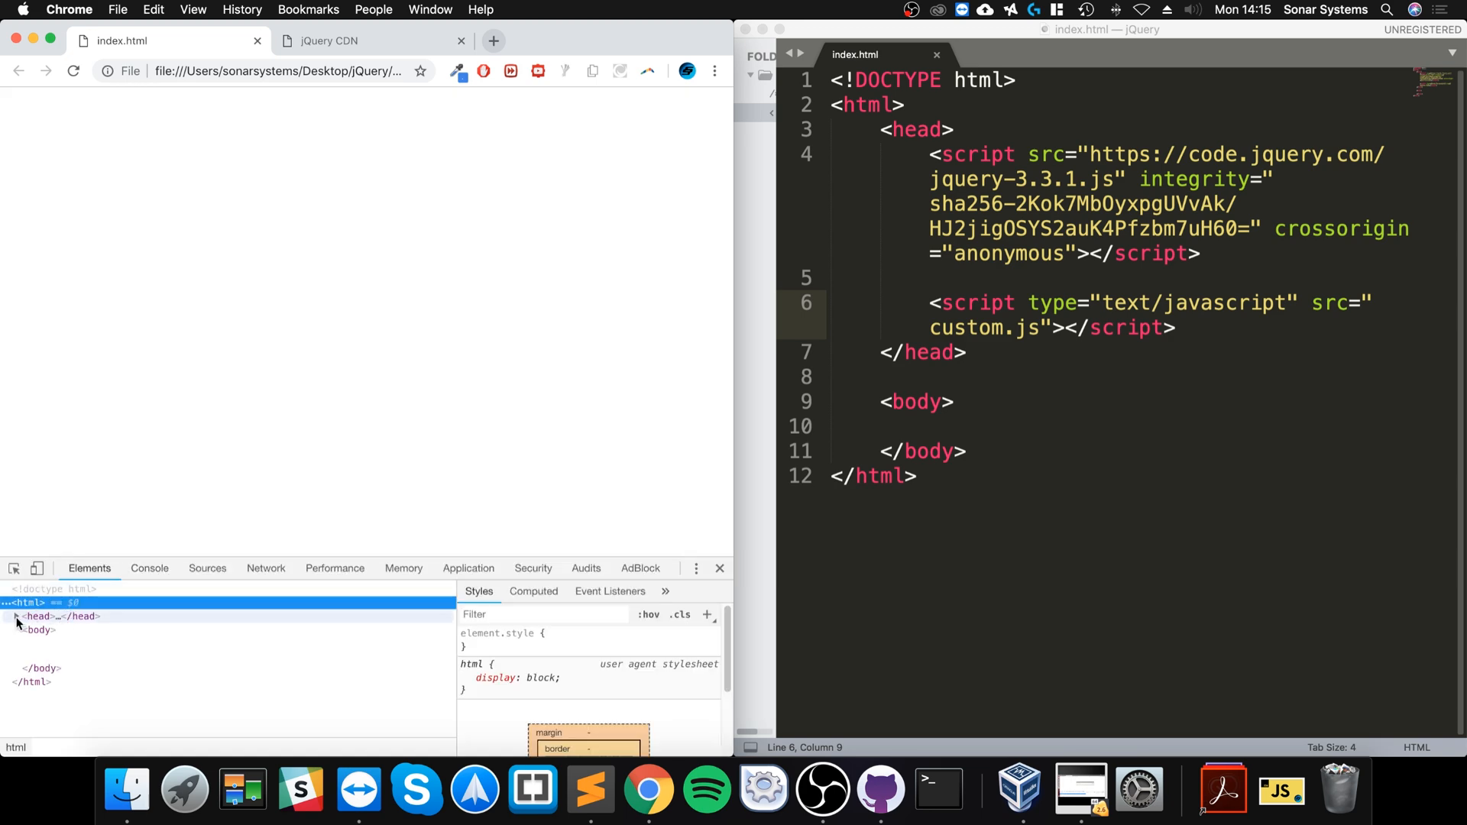
{"action": "left_click", "coordinate": [17, 616]}
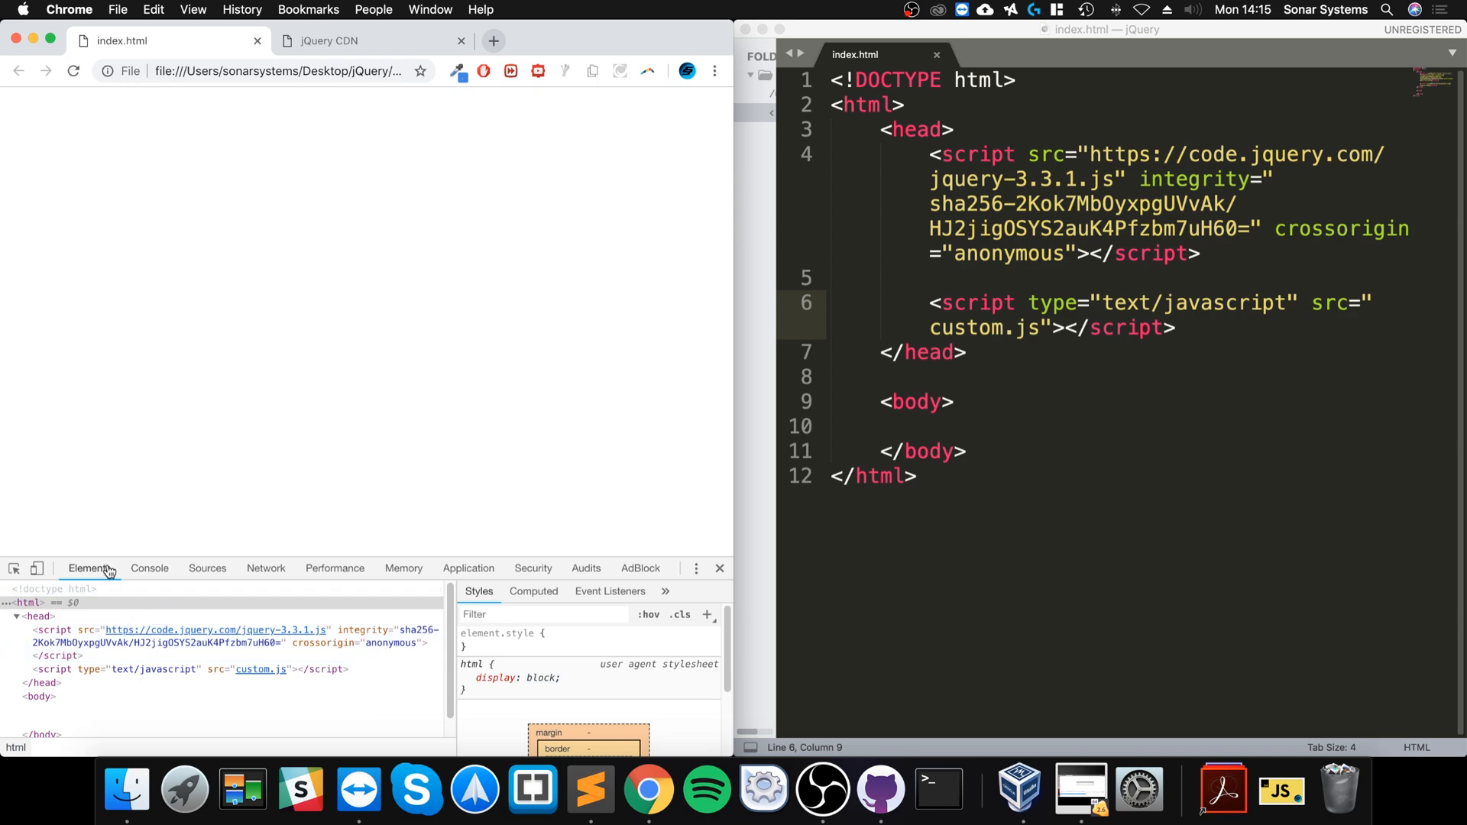
{"action": "left_click", "coordinate": [207, 568]}
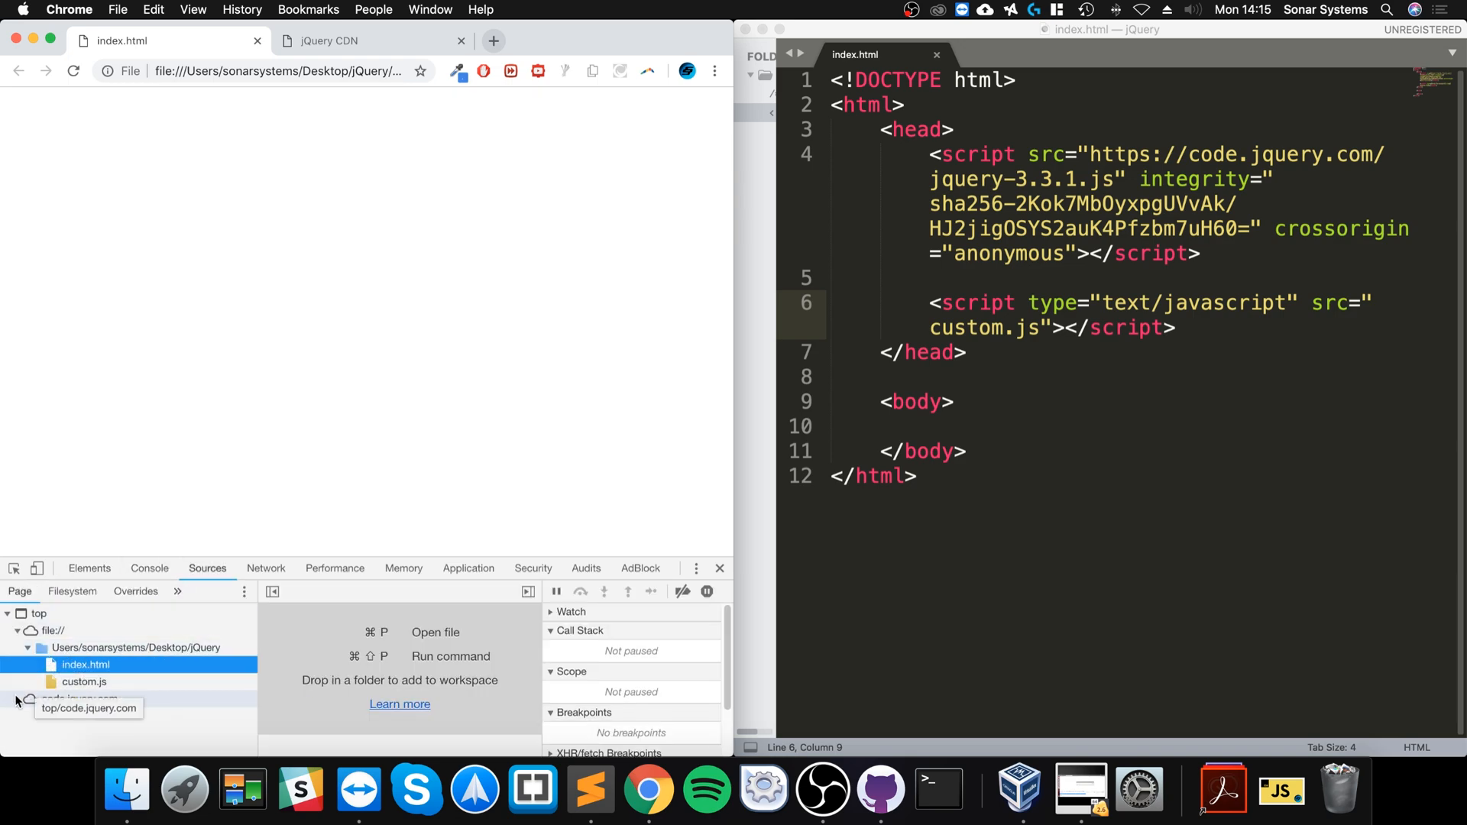
{"action": "left_click", "coordinate": [17, 699]}
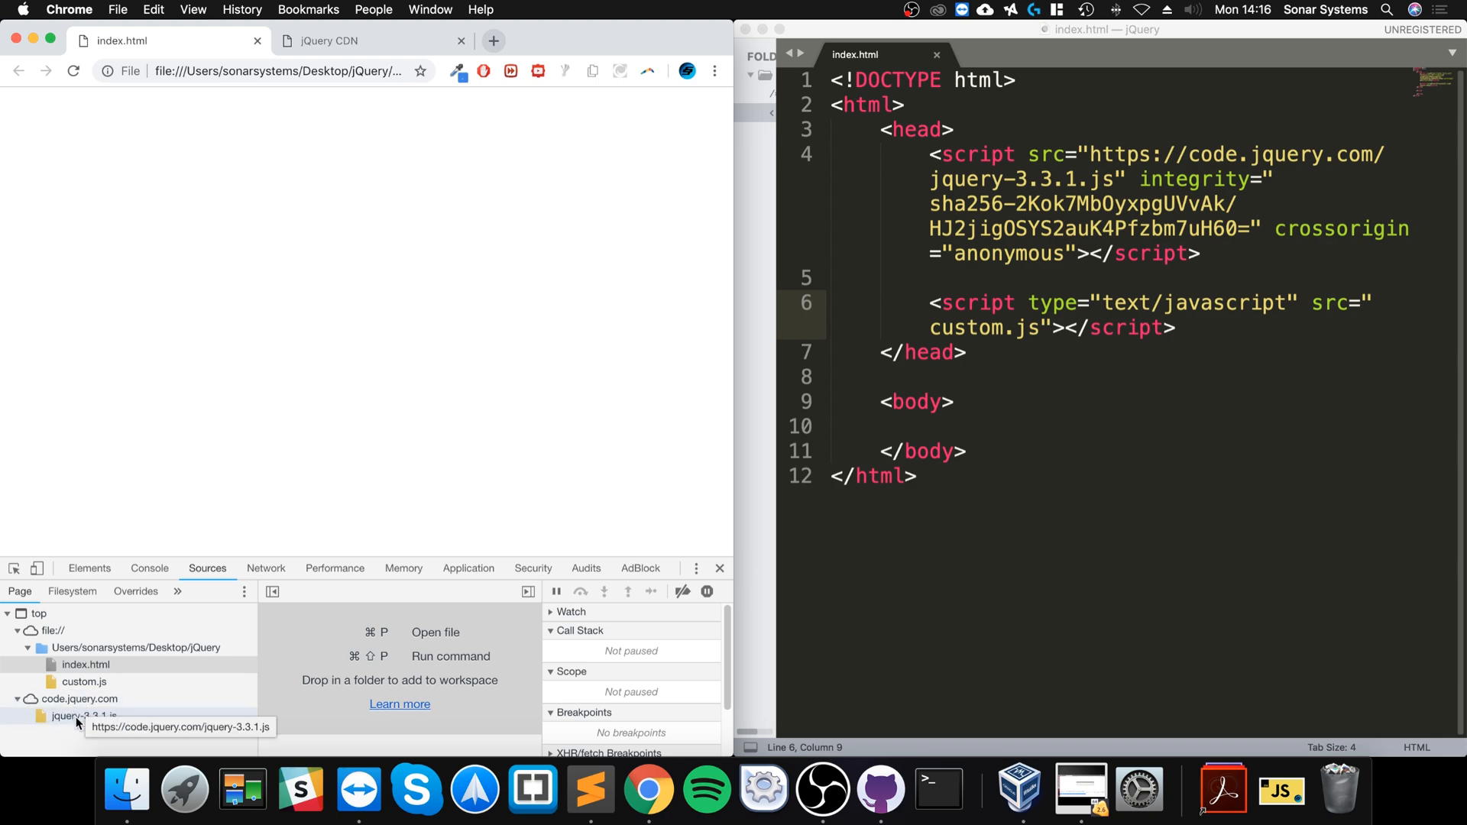
{"action": "left_click", "coordinate": [84, 716]}
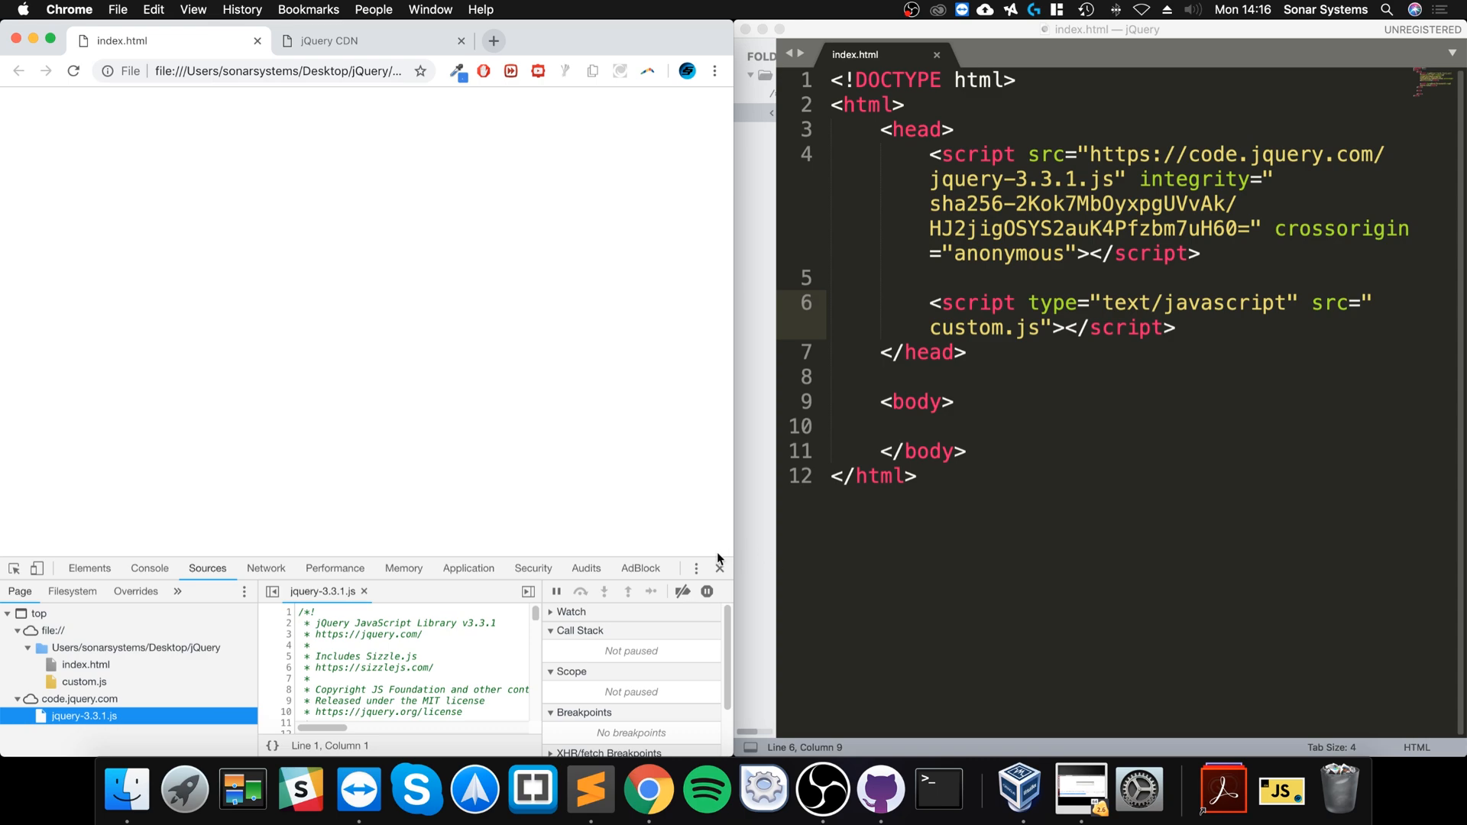
{"action": "left_click", "coordinate": [718, 558]}
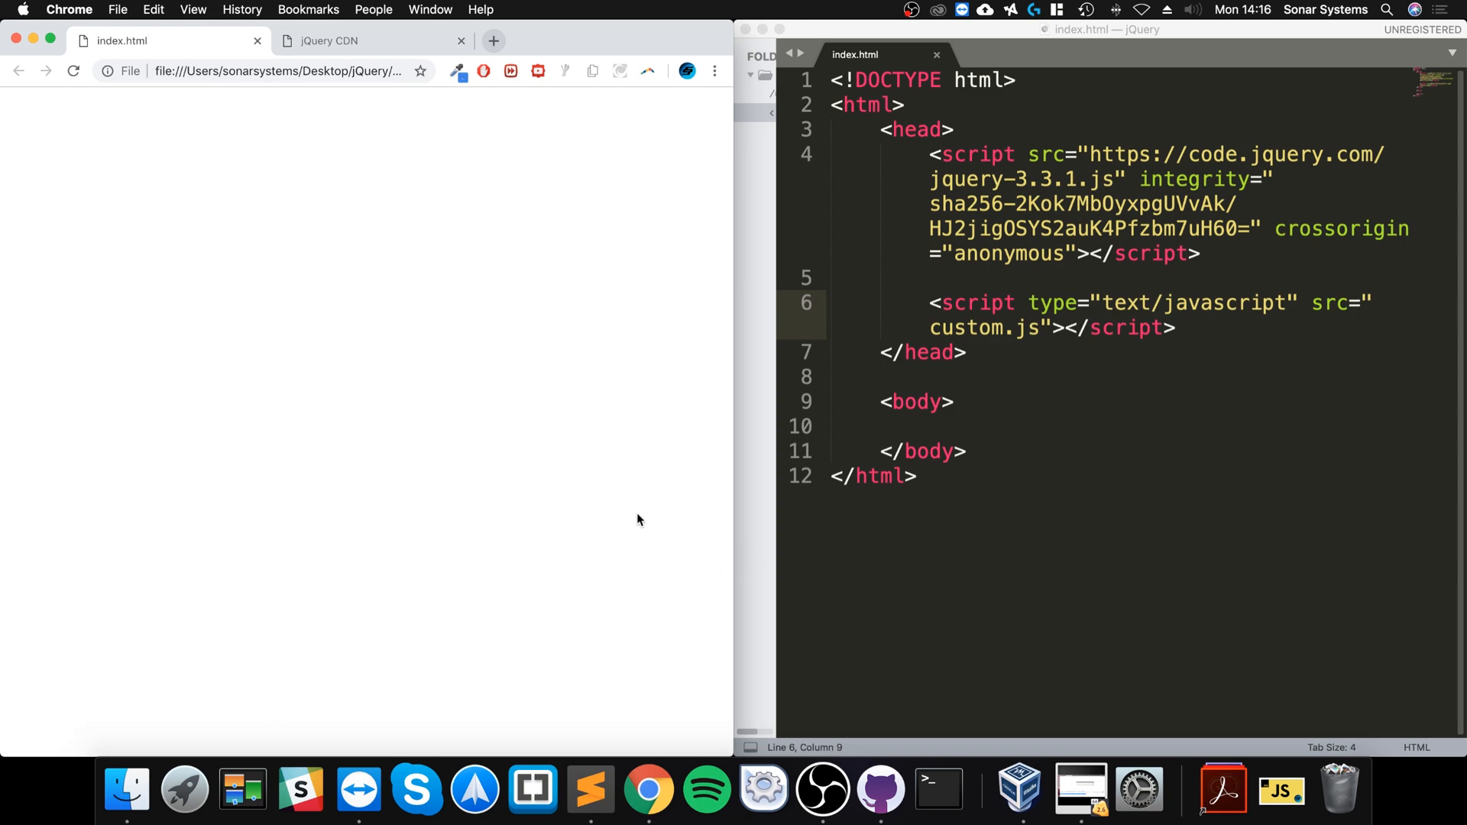